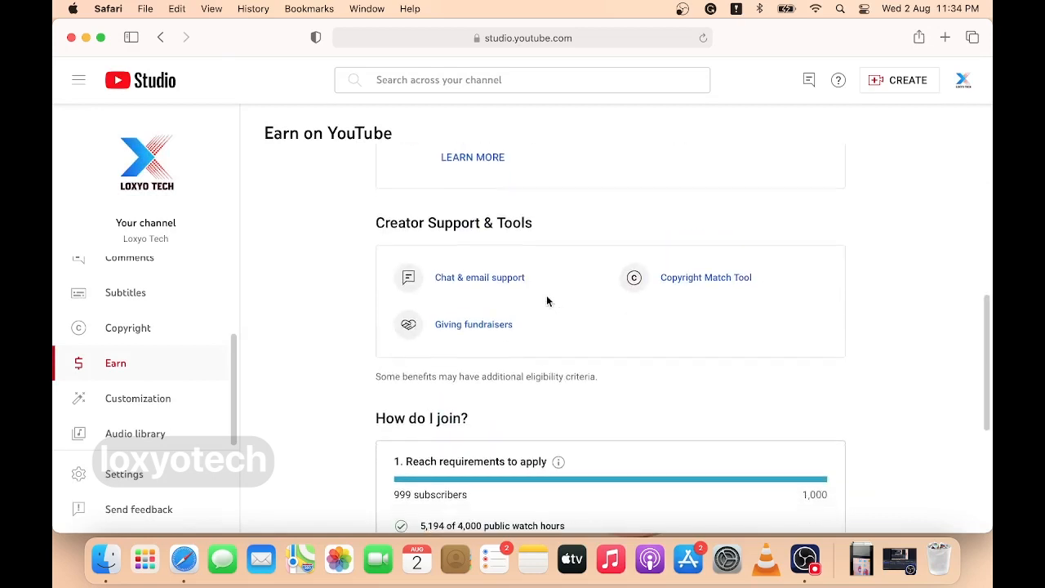
- Scroll the Earn page to 'How do I join?', still showing 999 of 1,000 subscribers
{"action": "scroll", "scroll_direction": "down", "scroll_amount": 3}
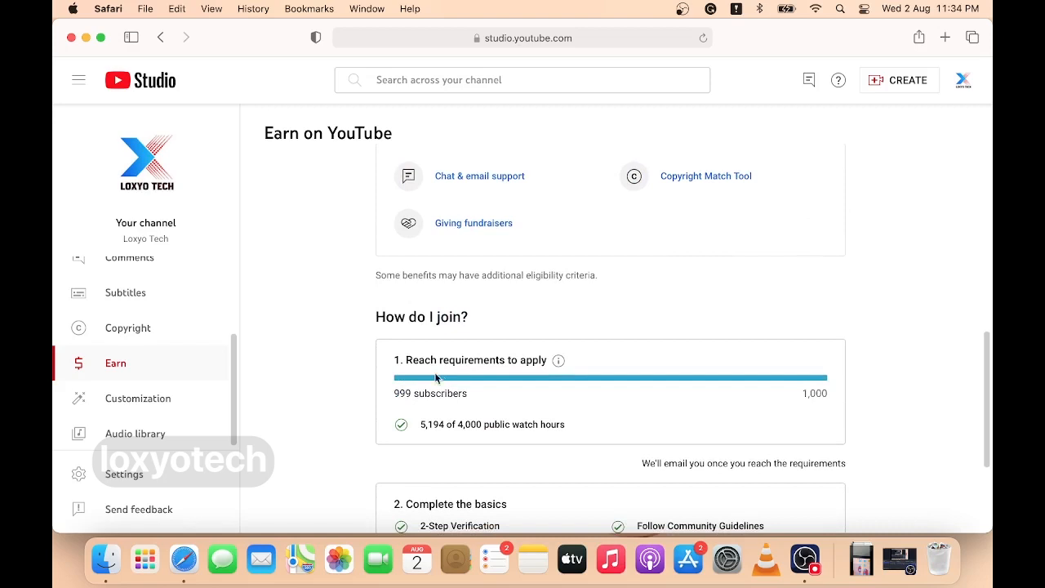
{"action": "scroll", "scroll_direction": "down", "scroll_amount": 3}
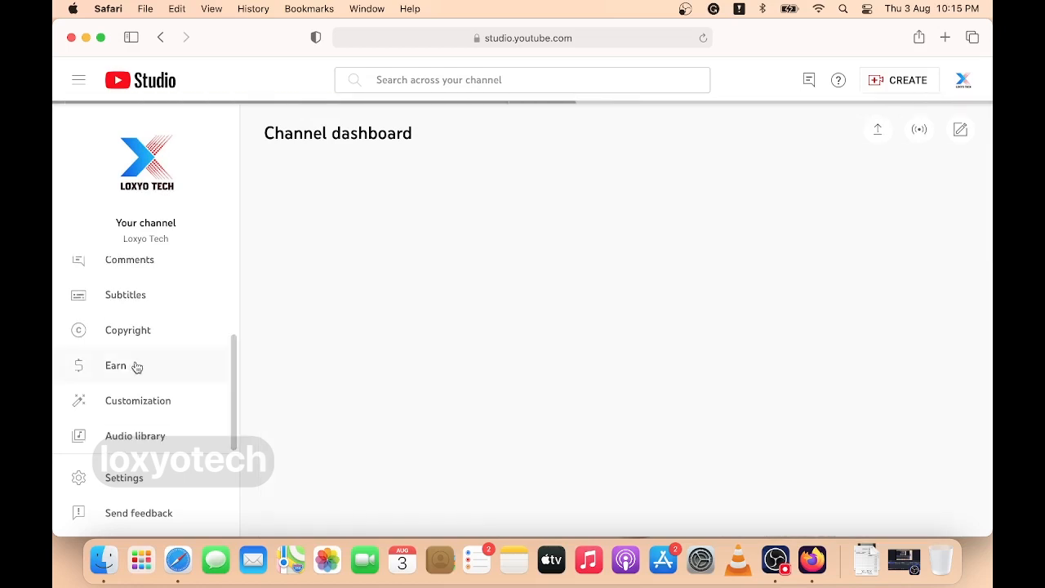
- Open Earn and check the requirements, now met with 1,007 of 1,000 subscribers
{"action": "left_click", "coordinate": [115, 366]}
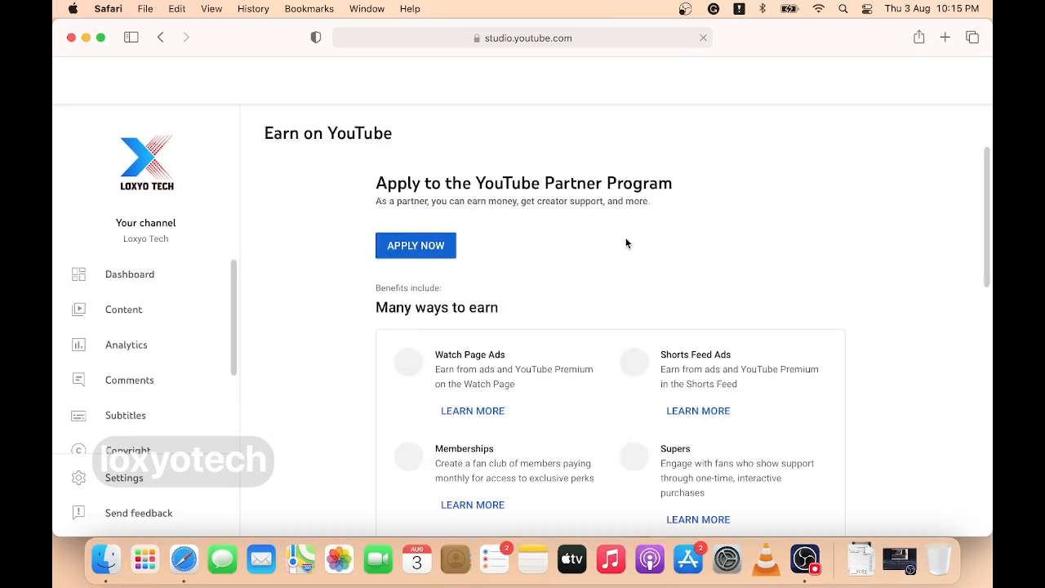
{"action": "scroll", "scroll_direction": "down", "scroll_amount": 3}
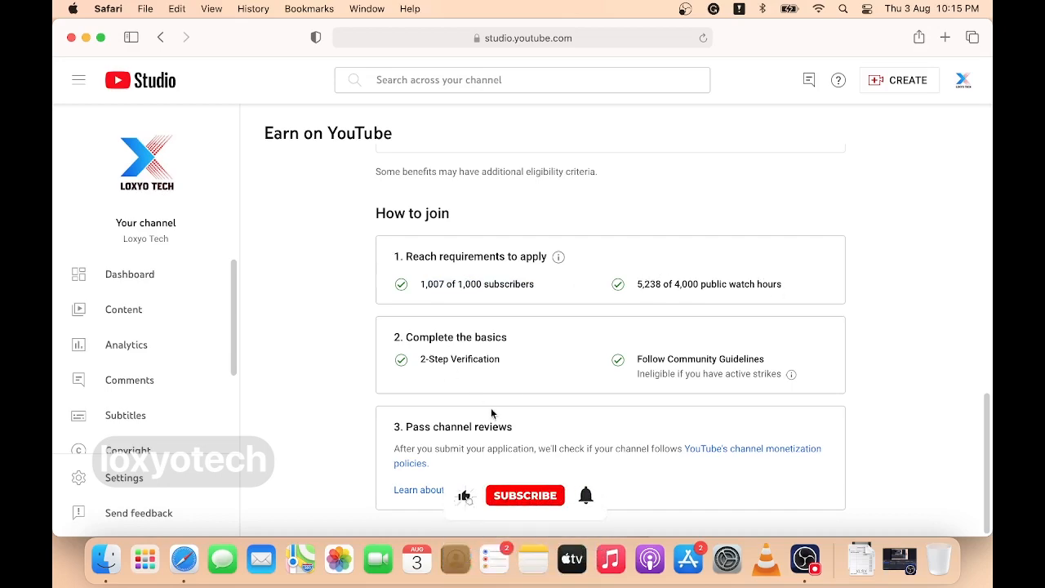
{"action": "scroll", "scroll_direction": "up", "scroll_amount": 3}
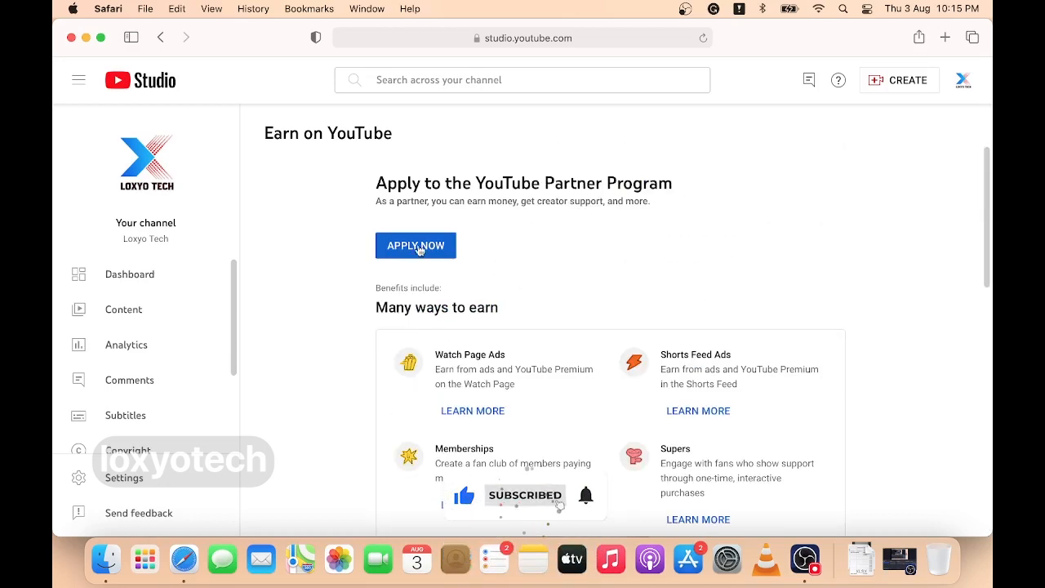
- Apply now and look over the steps: base terms, AdSense signup, get reviewed
{"action": "left_click", "coordinate": [416, 245]}
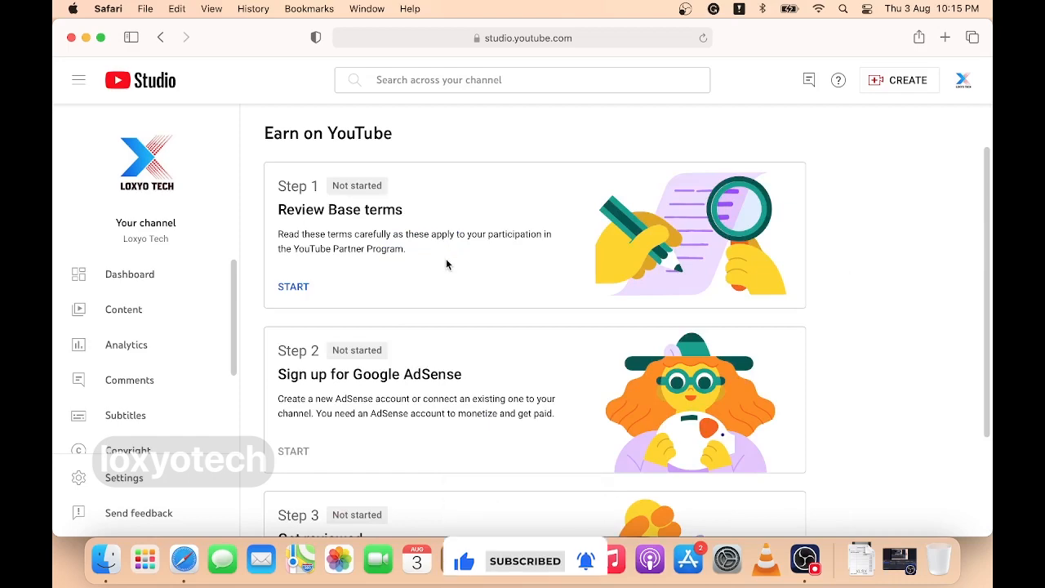
{"action": "scroll", "scroll_direction": "down", "scroll_amount": 3}
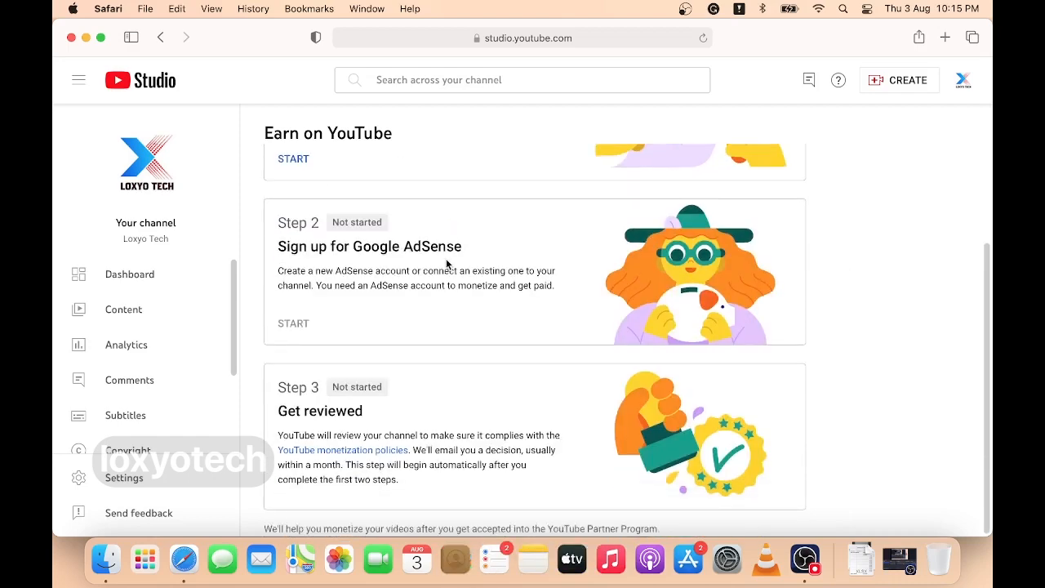
{"action": "scroll", "scroll_direction": "up", "scroll_amount": 3}
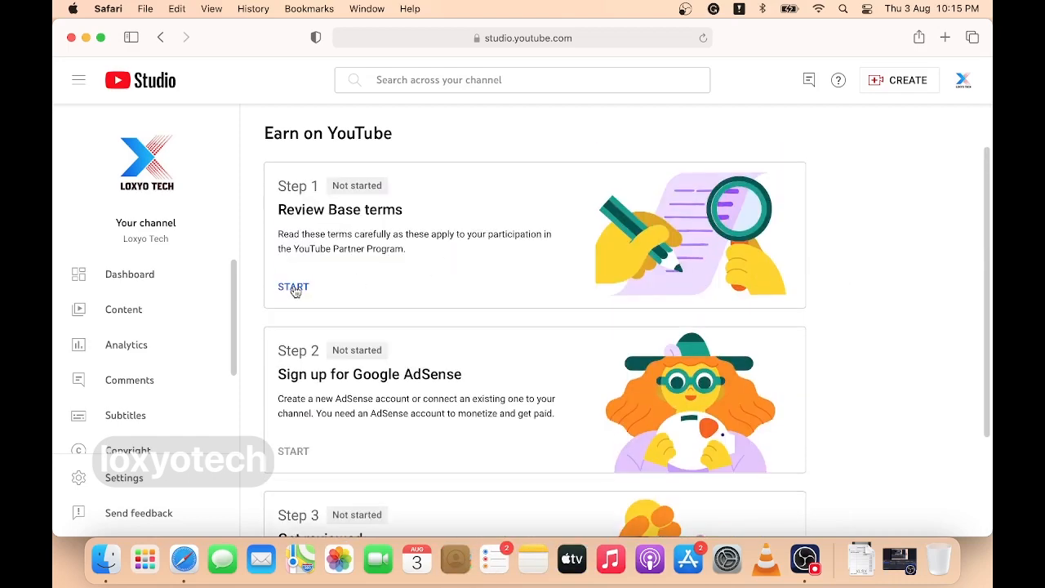
{"action": "scroll", "scroll_direction": "down", "scroll_amount": 3}
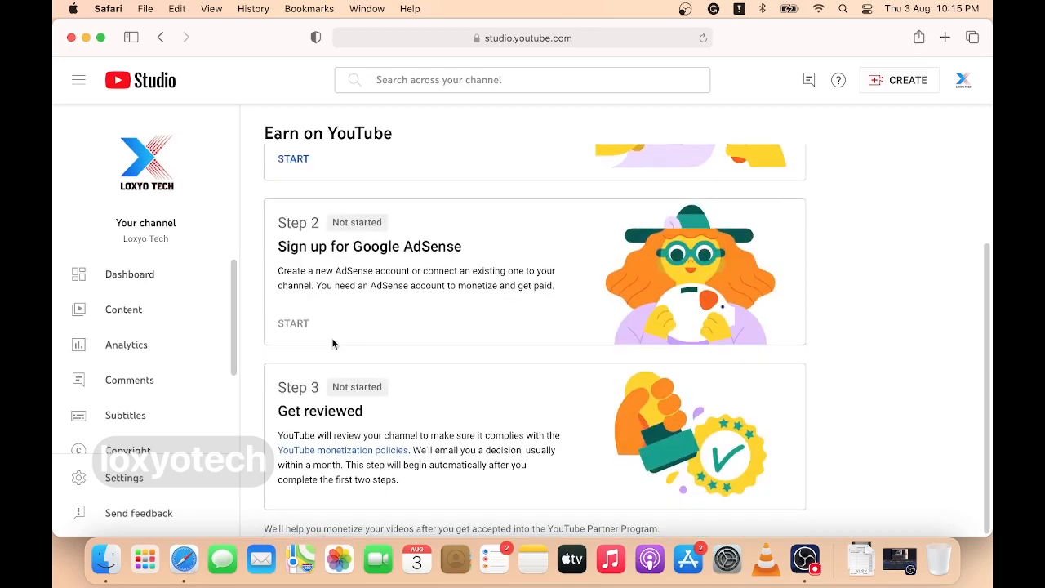
{"action": "scroll", "scroll_direction": "up", "scroll_amount": 3}
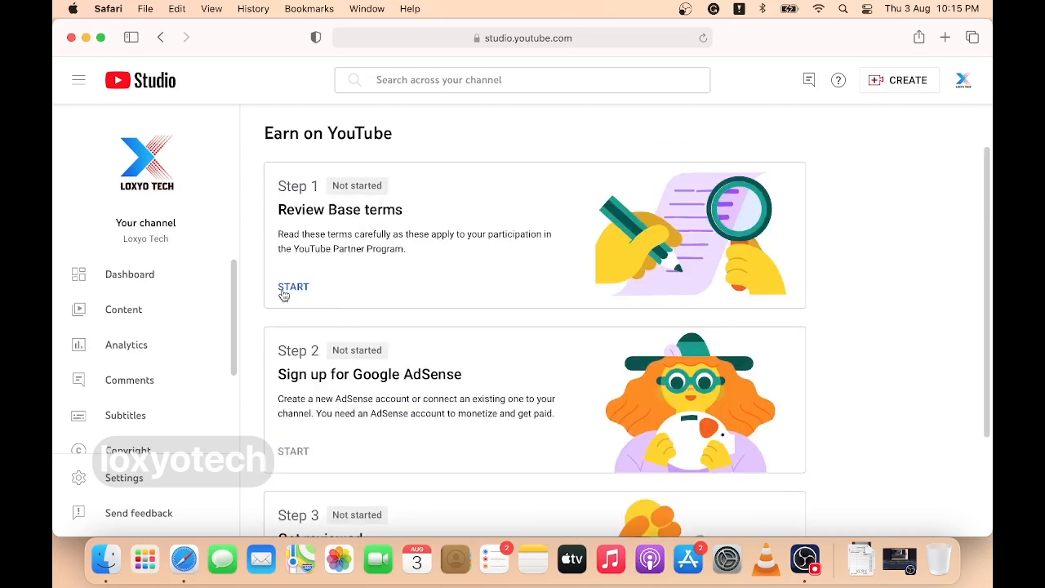
- Read through and accept the Partner Program Base terms so Step 1 shows Done
{"action": "left_click", "coordinate": [293, 287]}
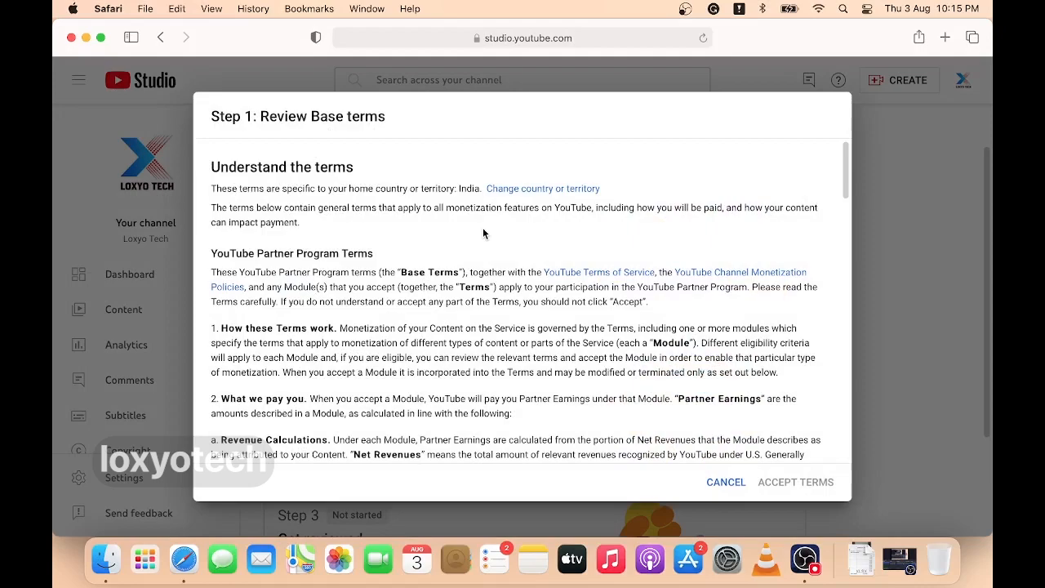
{"action": "scroll", "scroll_direction": "down", "scroll_amount": 3}
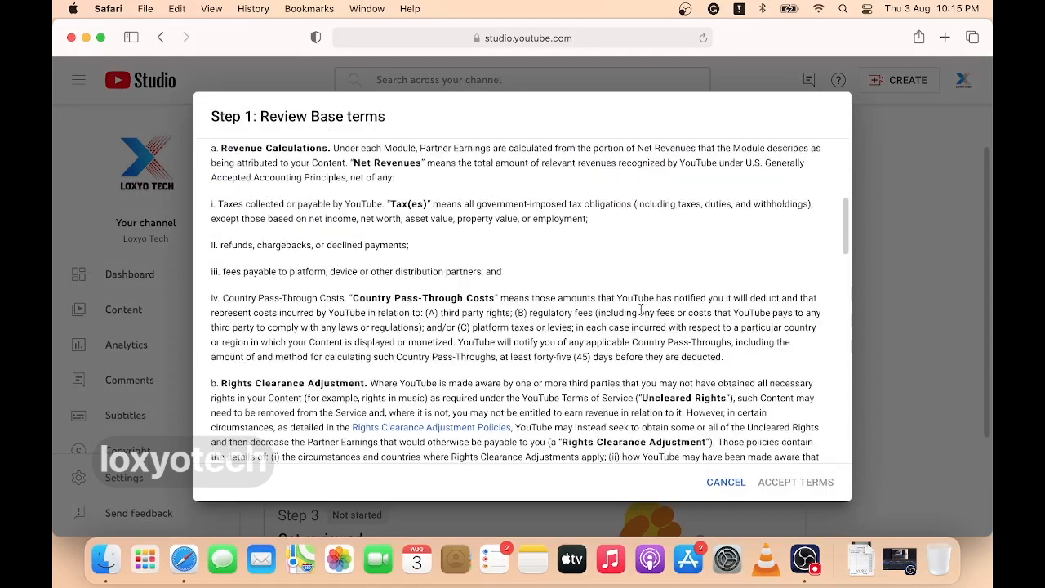
{"action": "scroll", "scroll_direction": "down", "scroll_amount": 3}
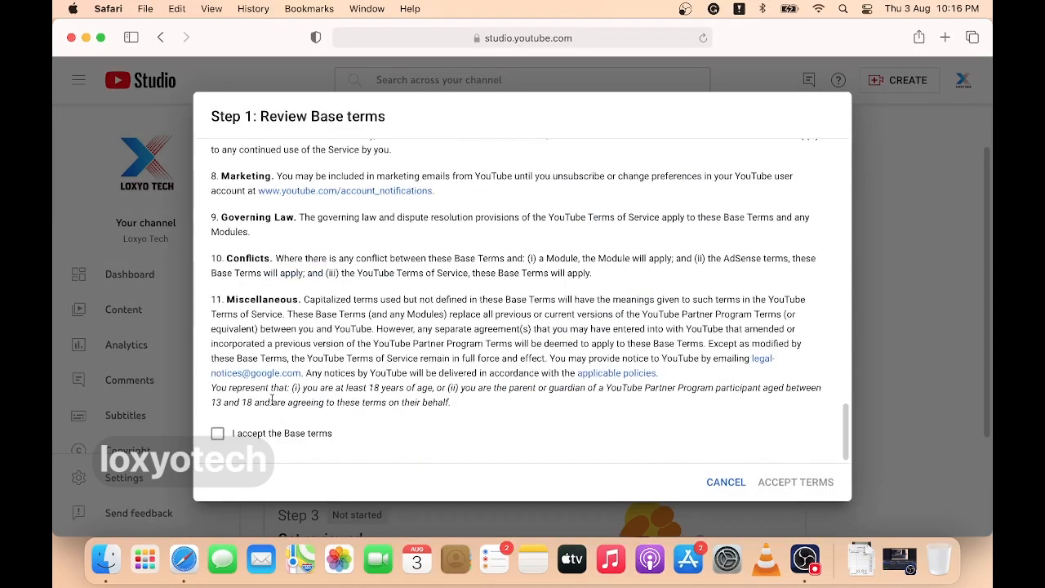
{"action": "left_click", "coordinate": [217, 432]}
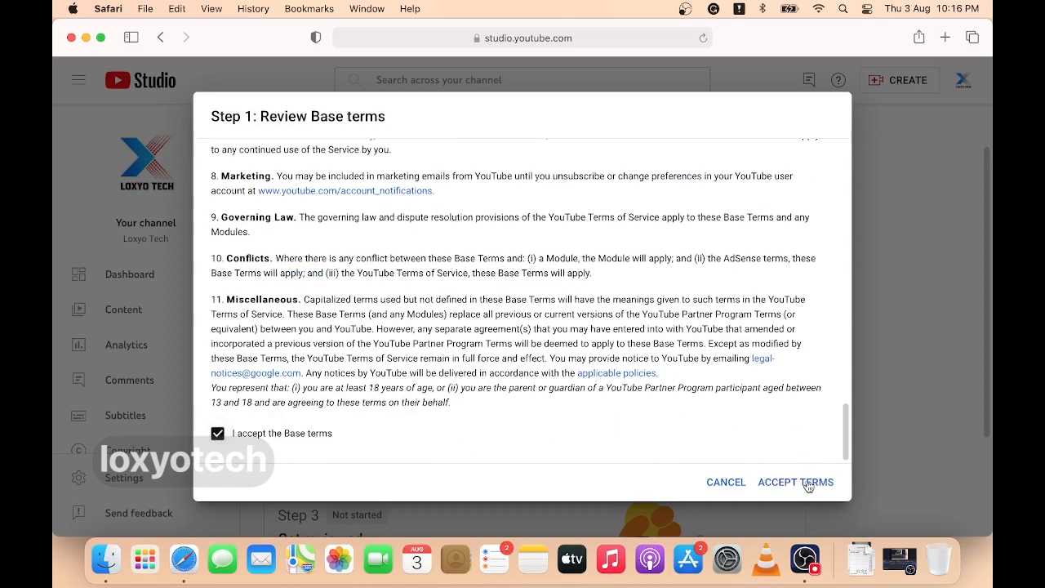
{"action": "left_click", "coordinate": [794, 482]}
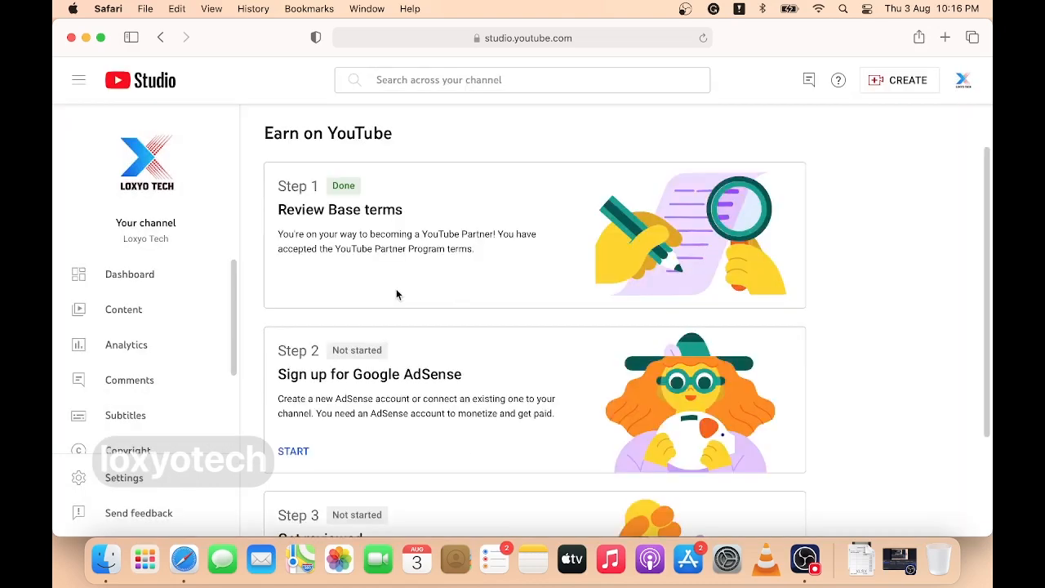
{"action": "scroll", "scroll_direction": "down", "scroll_amount": 3}
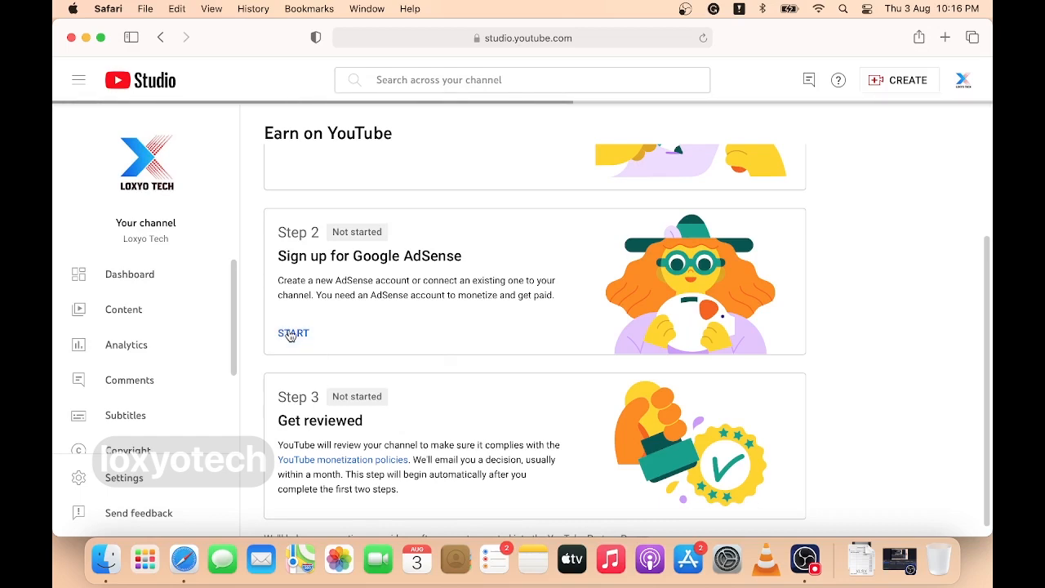
- Start the AdSense step with 'Yes, I have an existing account' and continue
{"action": "left_click", "coordinate": [292, 334]}
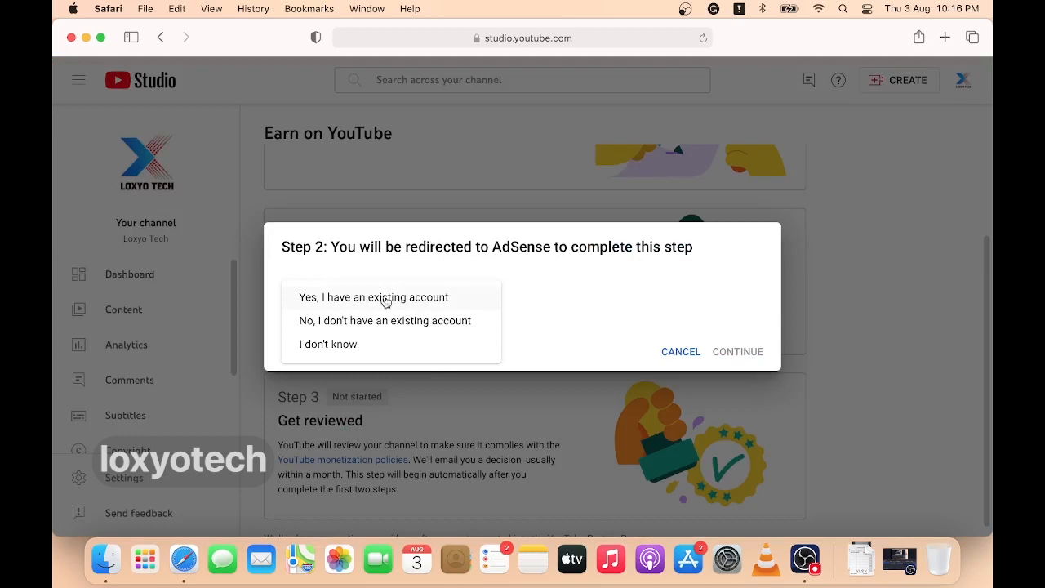
{"action": "left_click", "coordinate": [373, 296]}
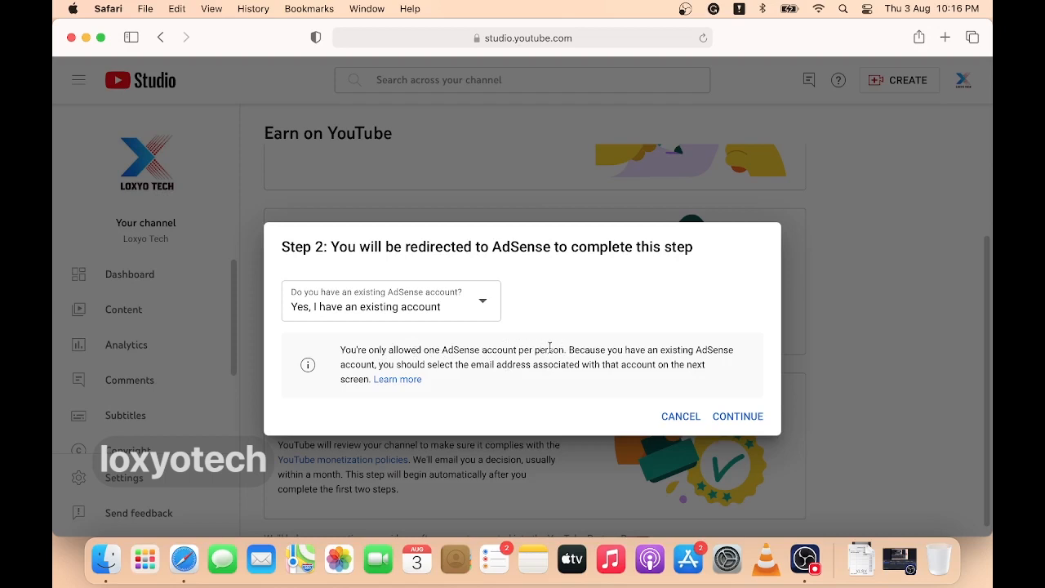
{"action": "mouse_move", "coordinate": [717, 350]}
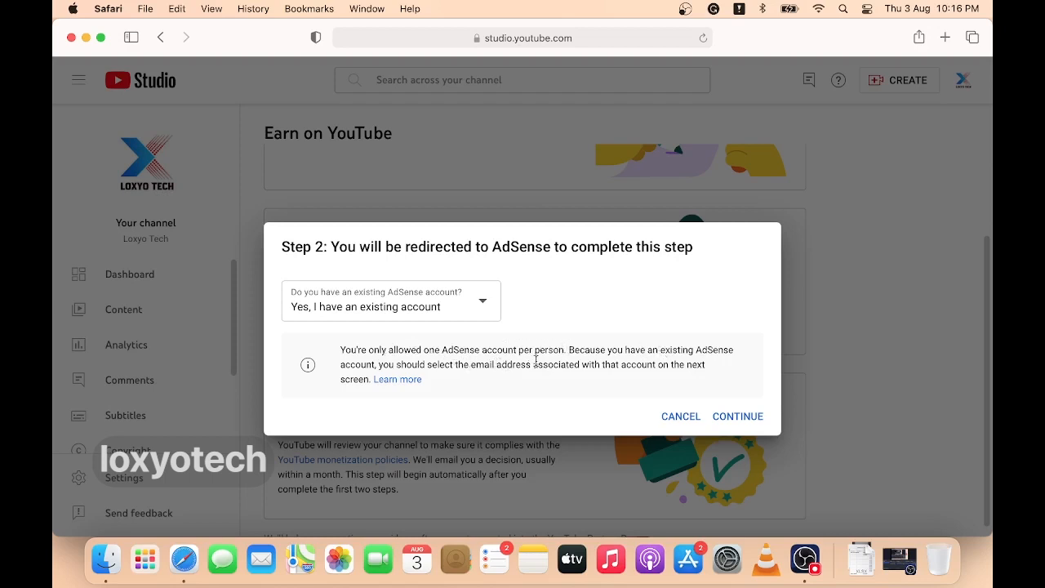
{"action": "mouse_move", "coordinate": [506, 364]}
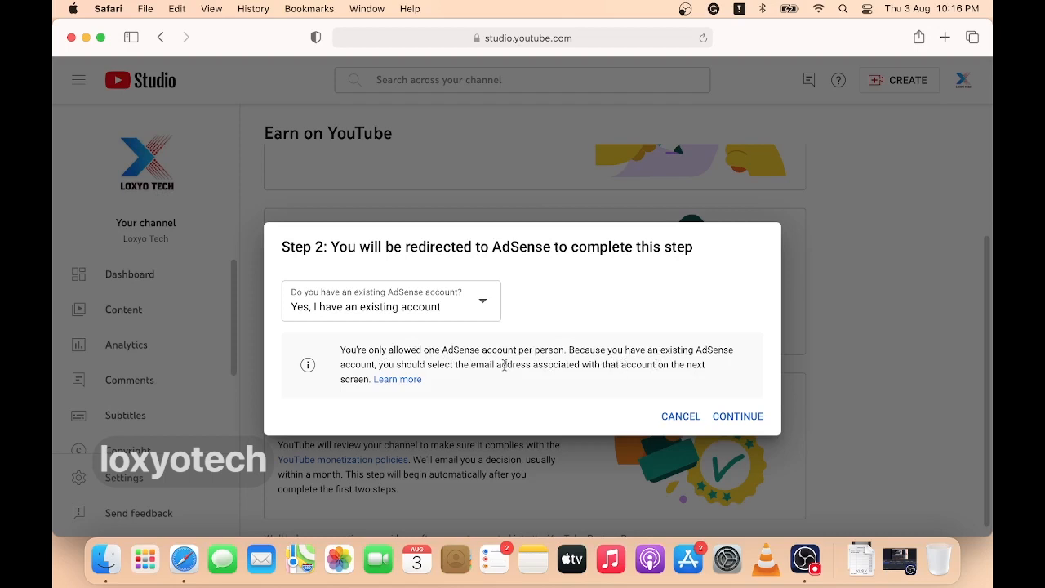
{"action": "left_click", "coordinate": [737, 416]}
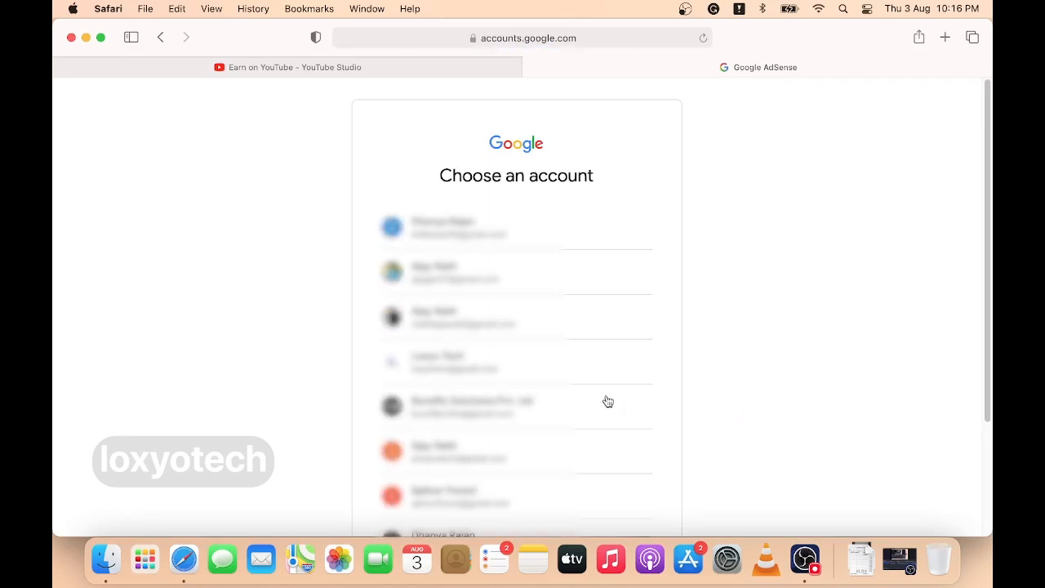
- Choose the Google account, accept the AdSense association, and redirect back to Studio
{"action": "left_click", "coordinate": [459, 496]}
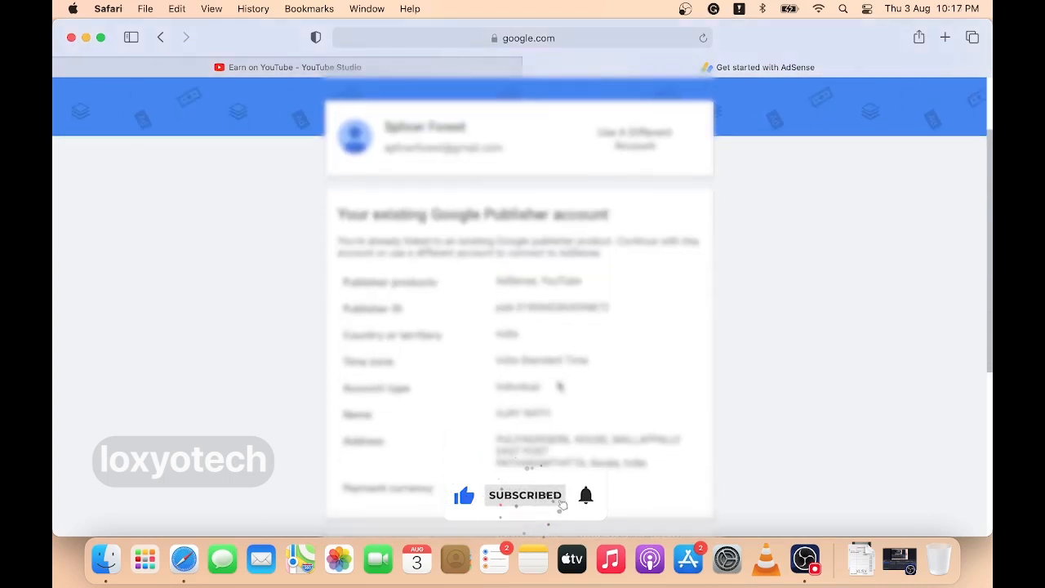
{"action": "scroll", "scroll_direction": "down", "scroll_amount": 3}
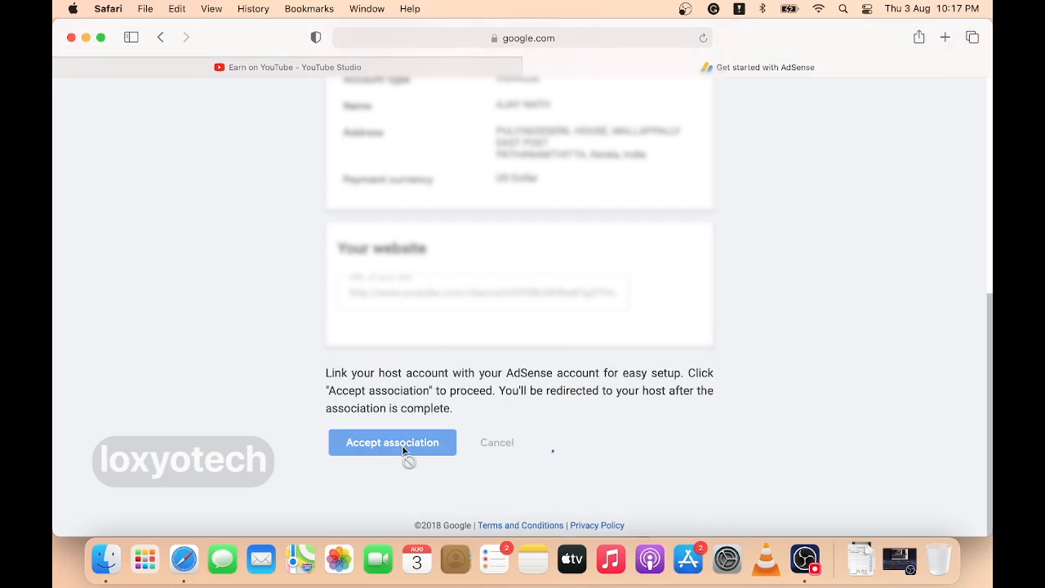
{"action": "left_click", "coordinate": [392, 442]}
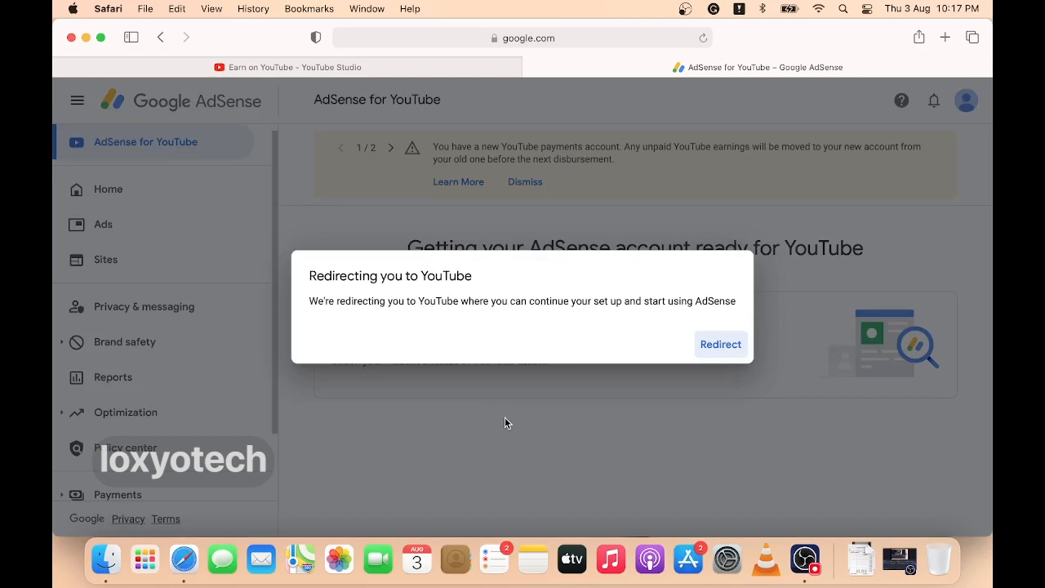
{"action": "left_click", "coordinate": [721, 343]}
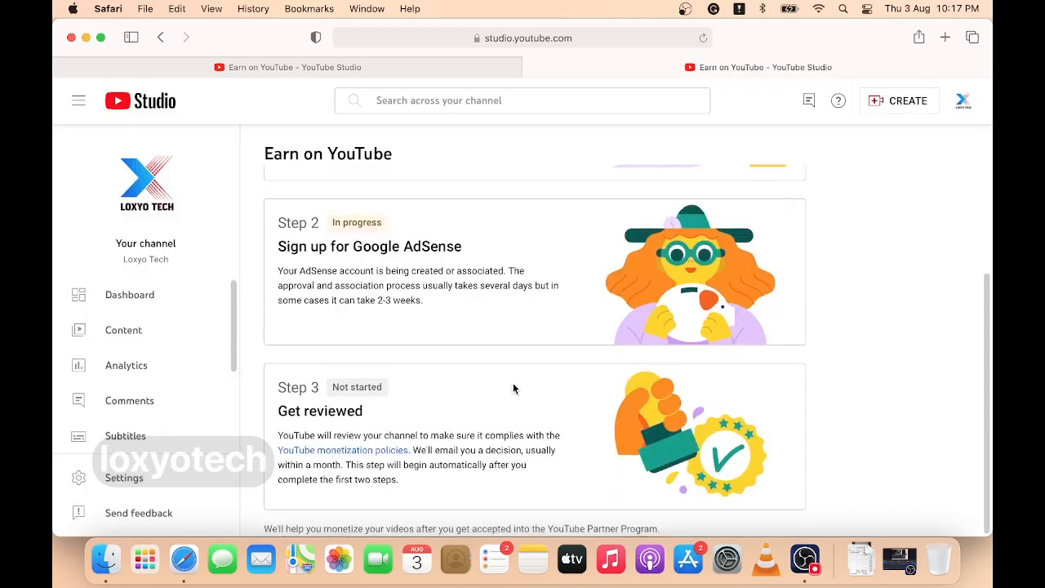
- Scroll the Earn page to verify Step 2 is Done and Step 3 is In progress
{"action": "scroll", "scroll_direction": "up", "scroll_amount": 3}
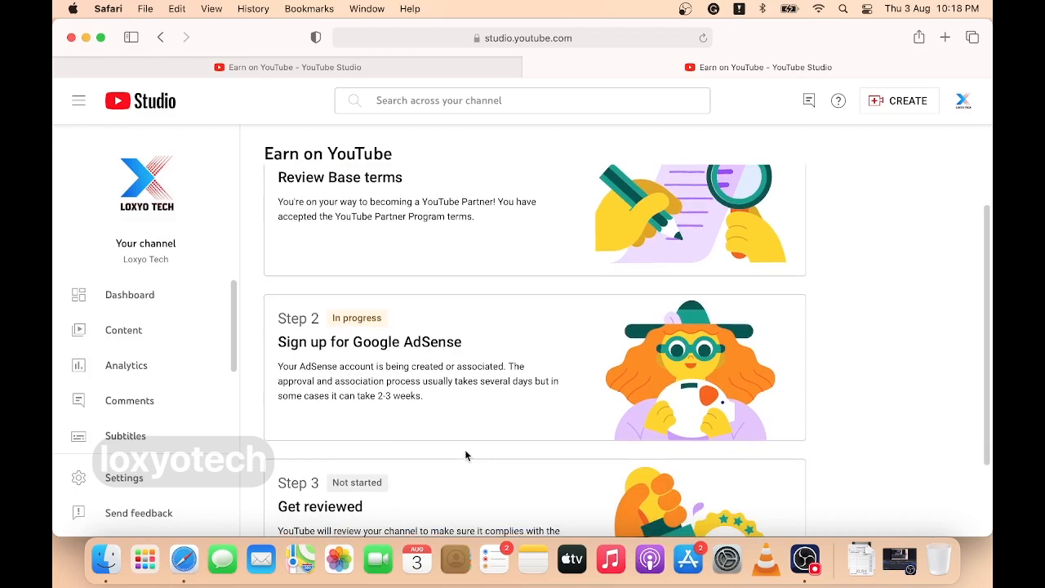
{"action": "scroll", "scroll_direction": "down", "scroll_amount": 3}
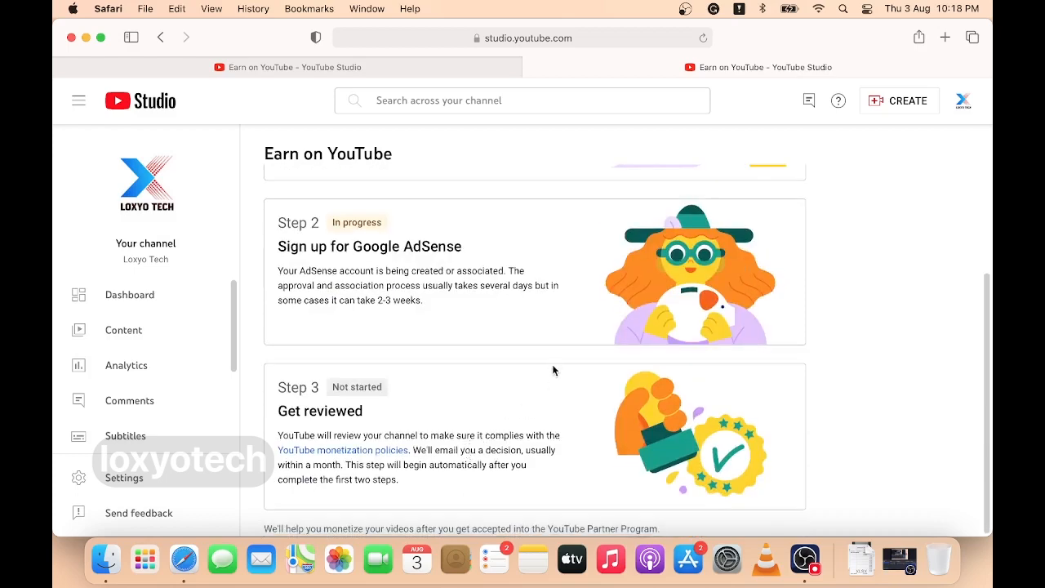
{"action": "scroll", "scroll_direction": "up", "scroll_amount": 3}
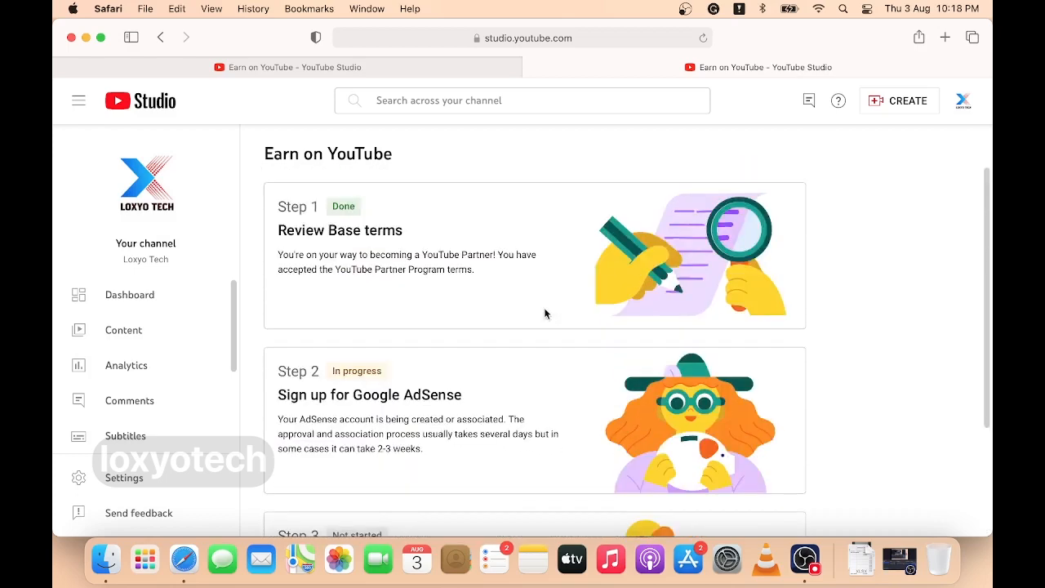
{"action": "scroll", "scroll_direction": "down", "scroll_amount": 3}
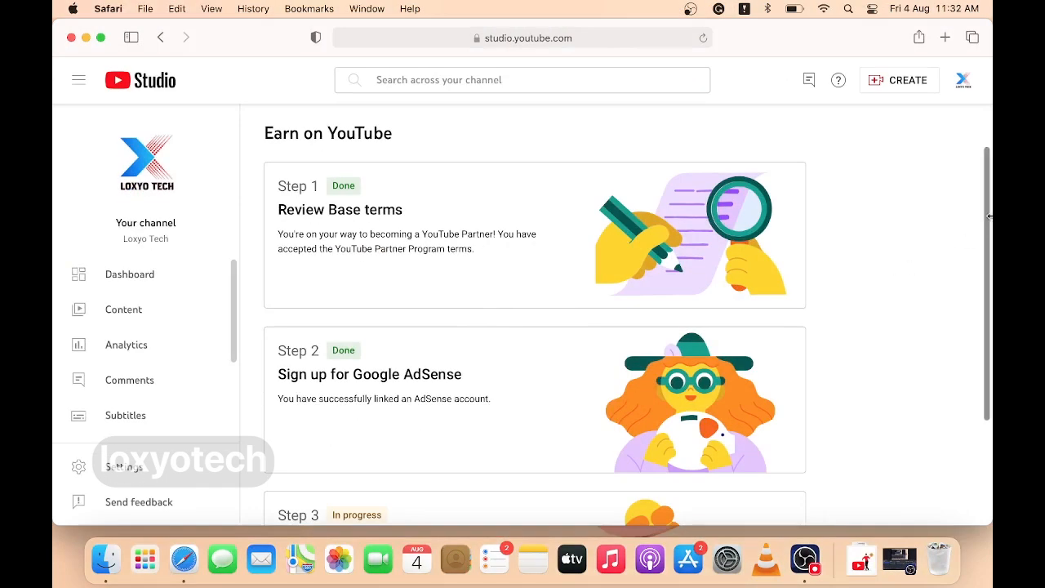
{"action": "scroll", "scroll_direction": "down", "scroll_amount": 3}
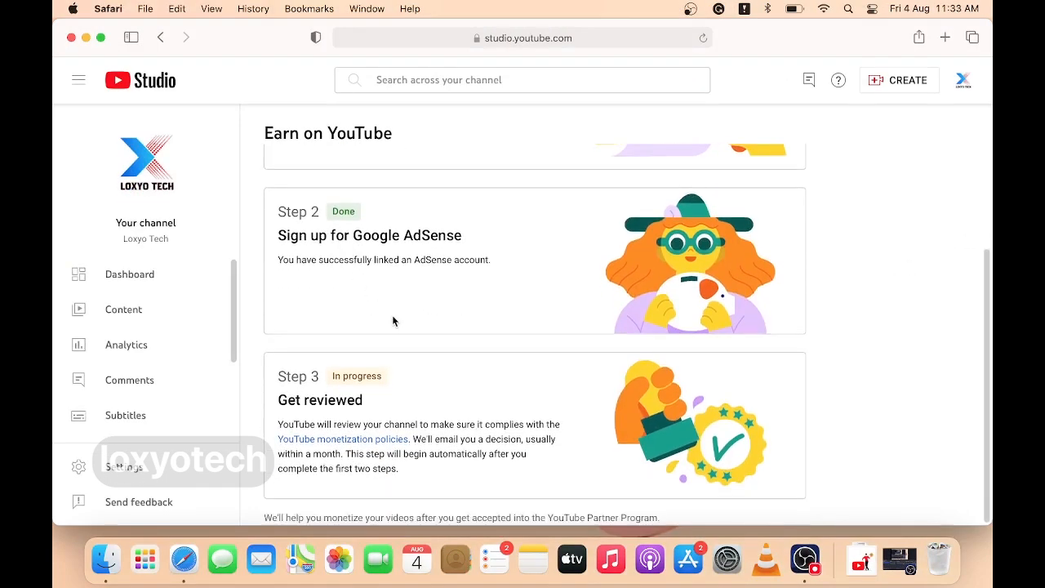
{"action": "mouse_move", "coordinate": [362, 368]}
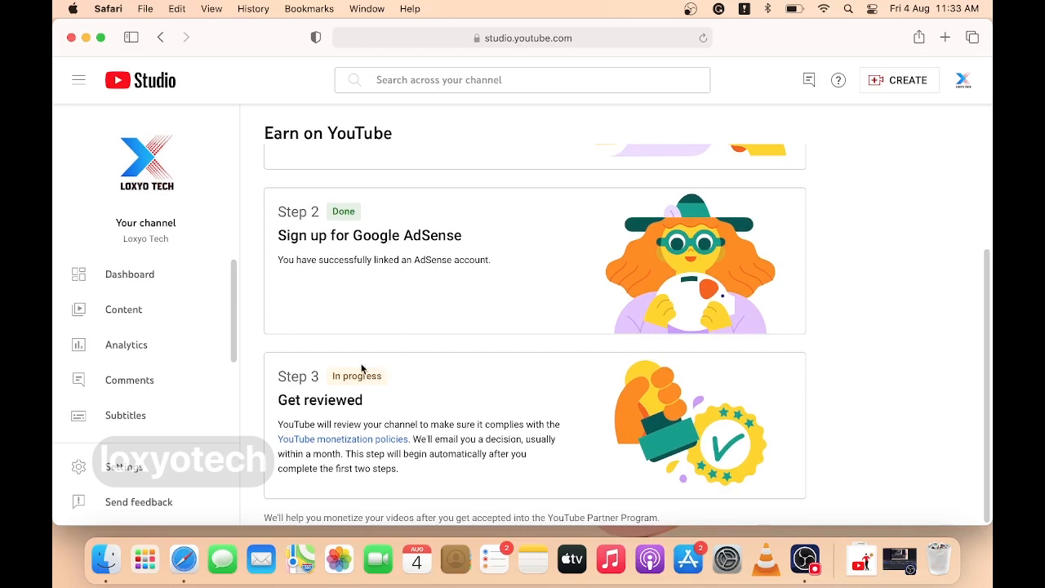
{"action": "mouse_move", "coordinate": [684, 560]}
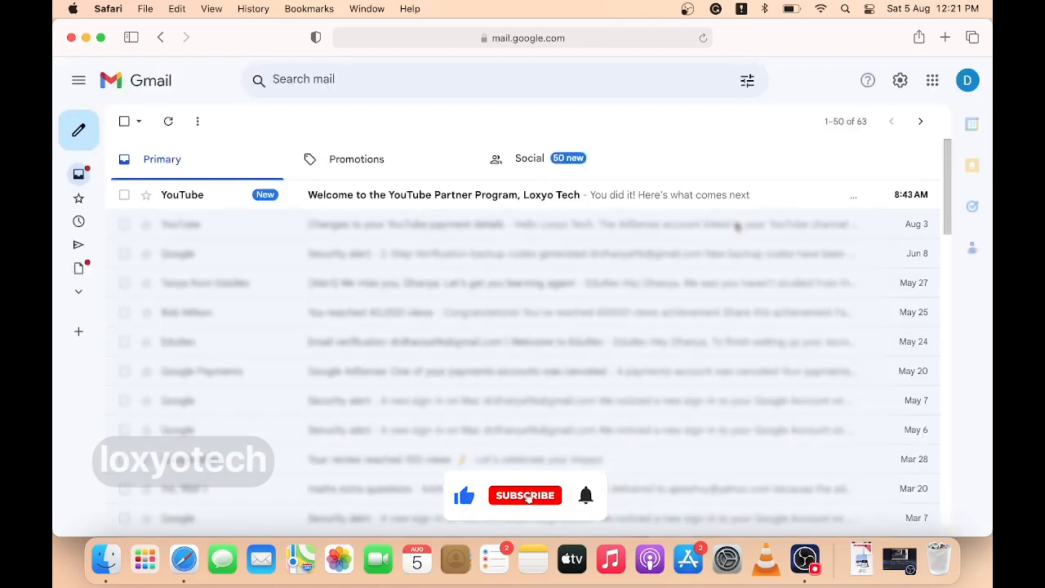
- Open the 'Welcome to the YouTube Partner Program' email and follow its YouTube Studio link
{"action": "left_click", "coordinate": [526, 495]}
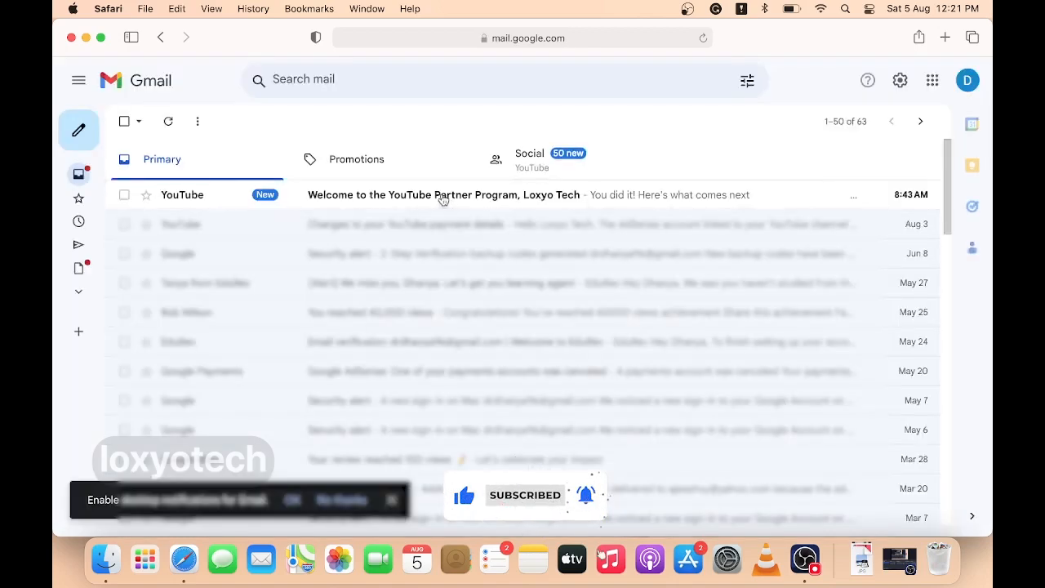
{"action": "left_click", "coordinate": [445, 194]}
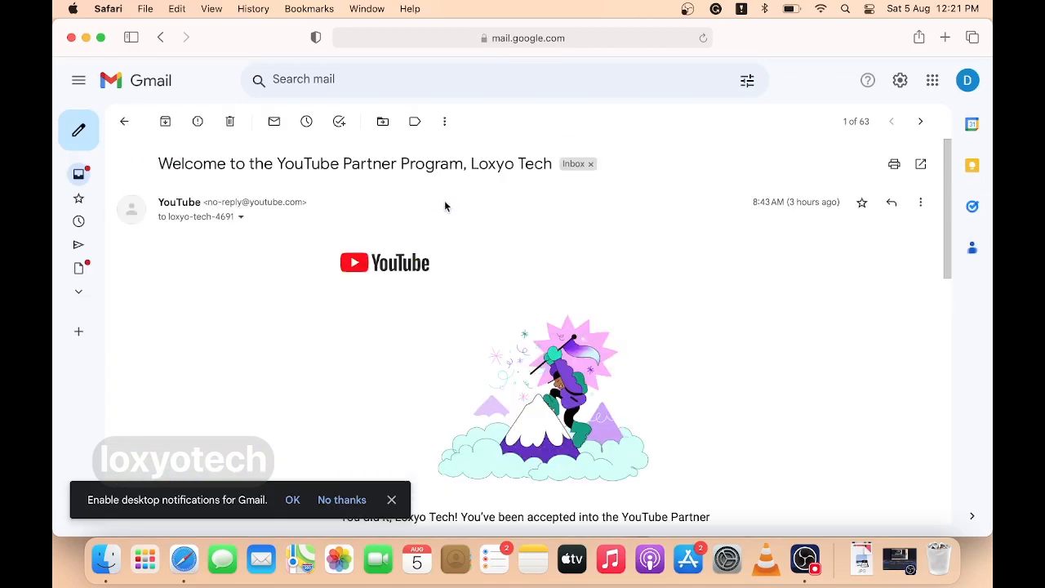
{"action": "scroll", "scroll_direction": "down", "scroll_amount": 3}
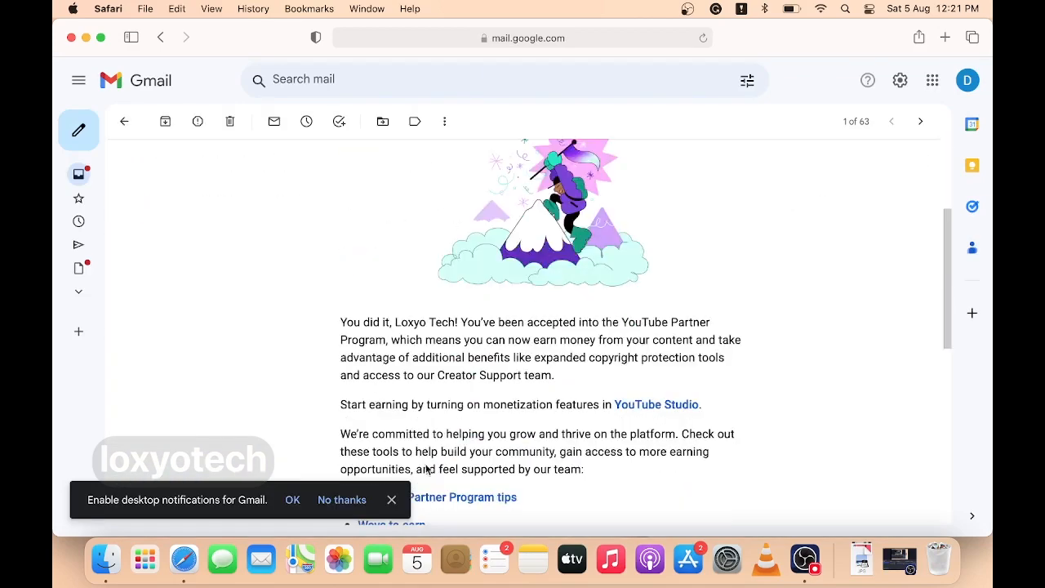
{"action": "left_click", "coordinate": [656, 405]}
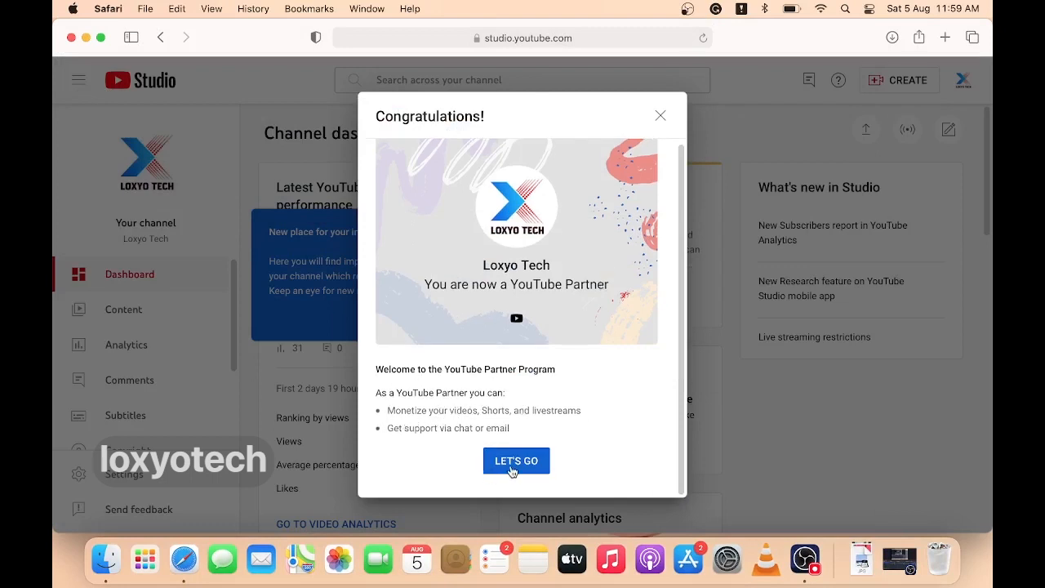
- Dismiss the partner welcome and view the Watch Page Ads and Shorts Feed Ads tabs
{"action": "left_click", "coordinate": [516, 460]}
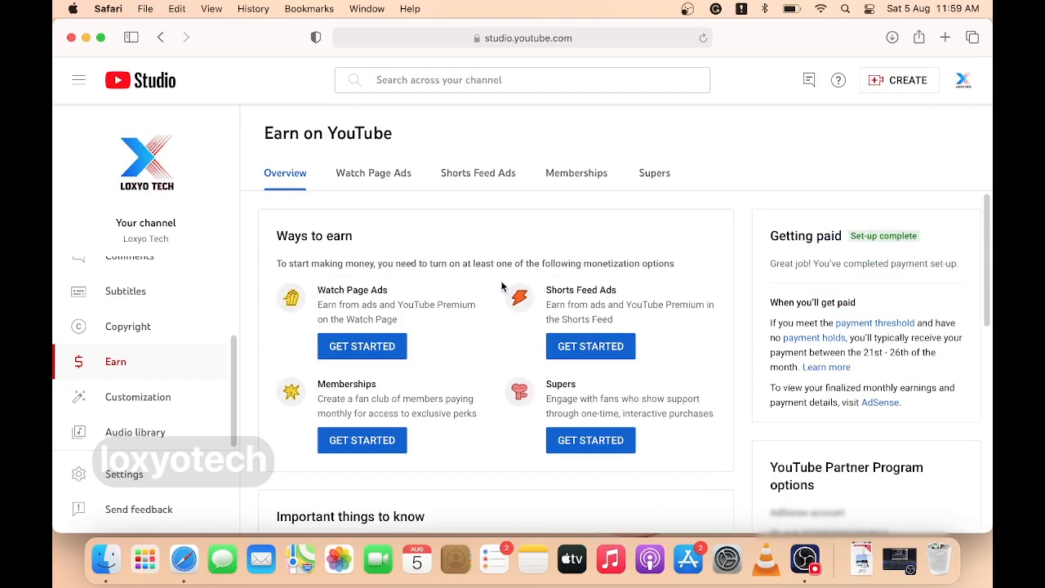
{"action": "left_click", "coordinate": [373, 172]}
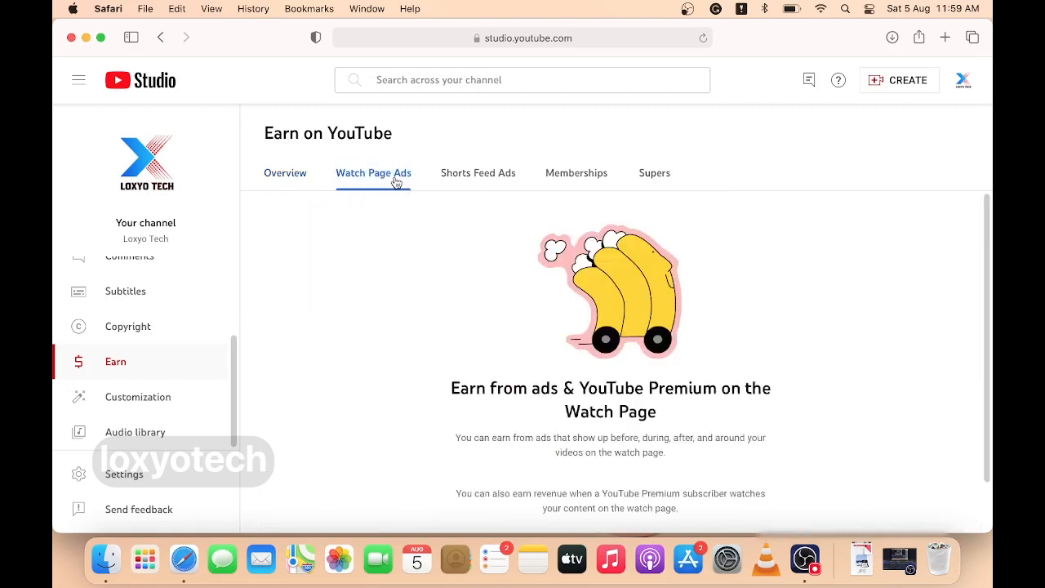
{"action": "left_click", "coordinate": [478, 173]}
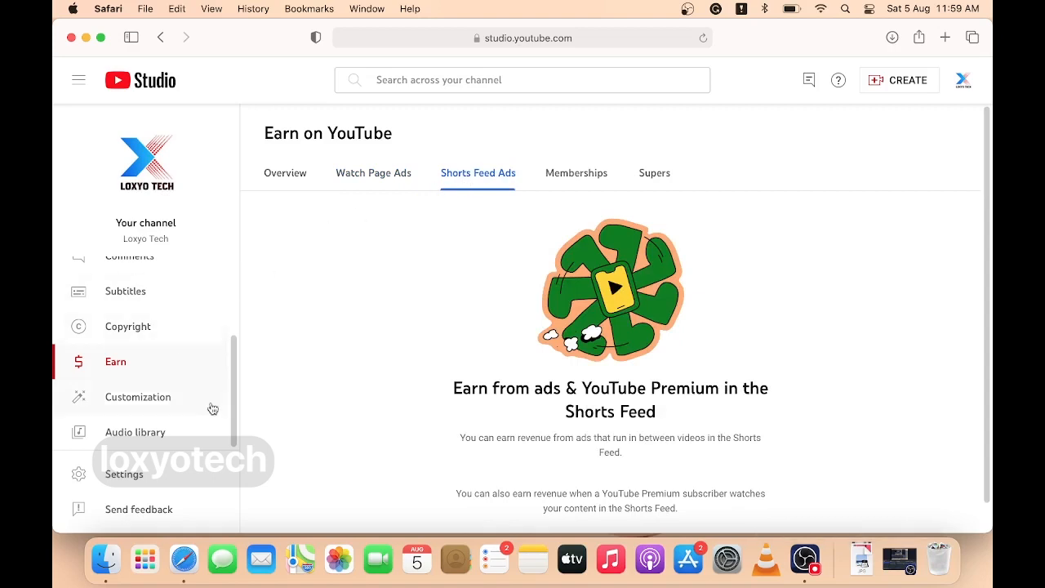
- Look over the channel's Content list, then bring up the Watch Page Ads terms
{"action": "scroll", "scroll_direction": "up", "scroll_amount": 3}
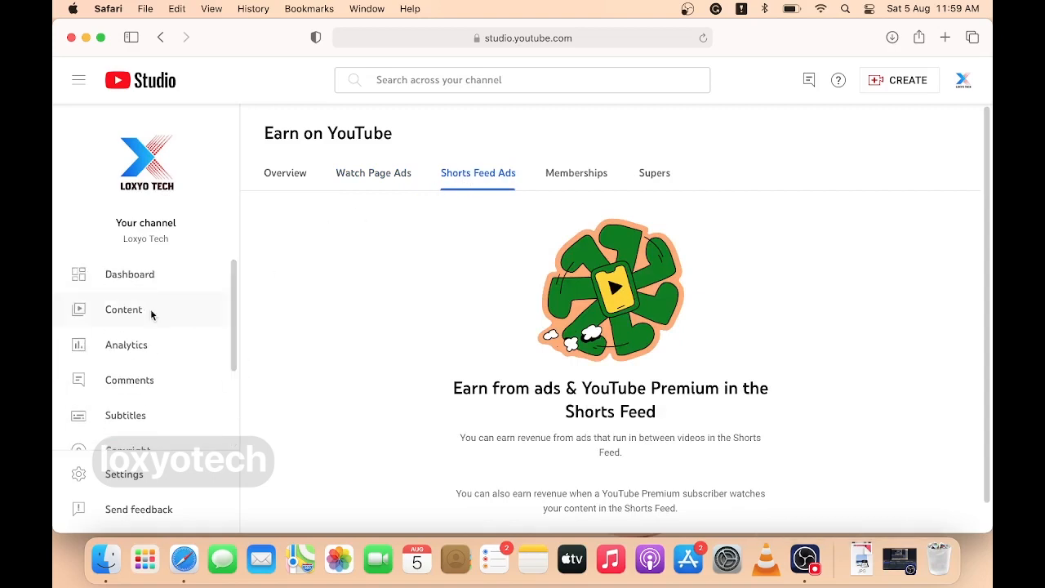
{"action": "left_click", "coordinate": [123, 308]}
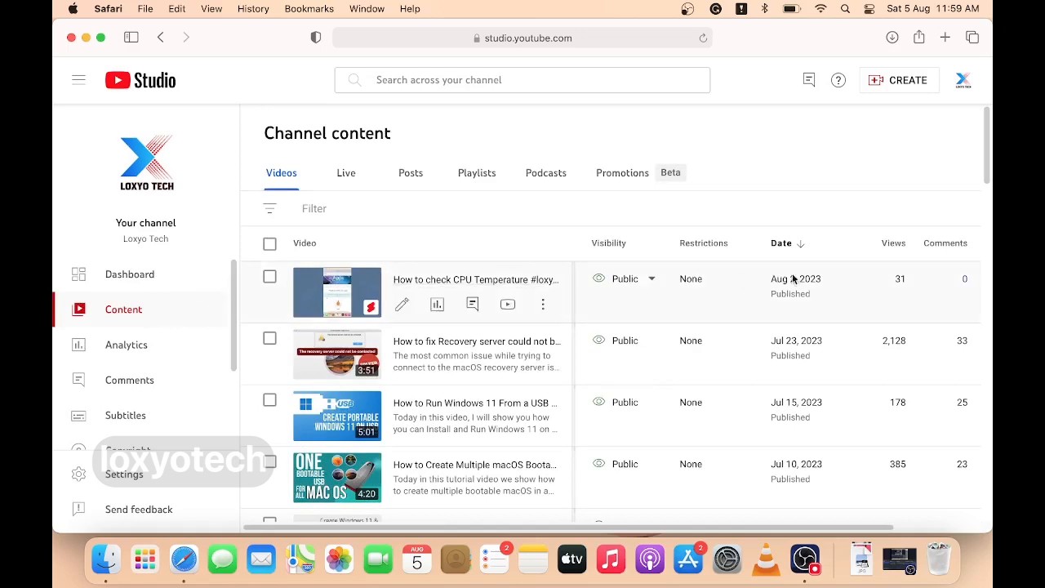
{"action": "left_click", "coordinate": [116, 361]}
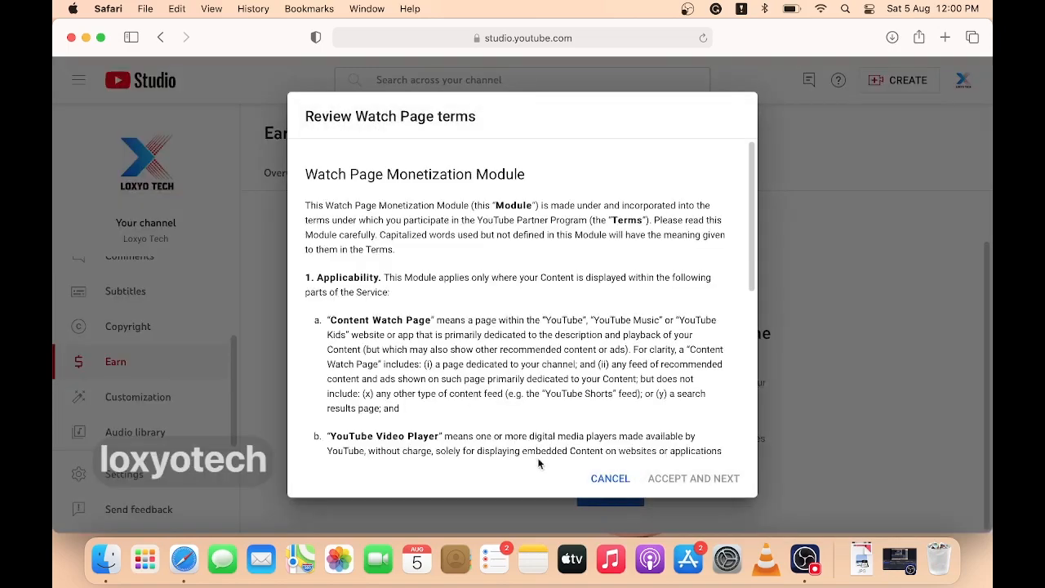
- Accept the Watch Page terms and continue to the ad defaults review
{"action": "scroll", "scroll_direction": "down", "scroll_amount": 3}
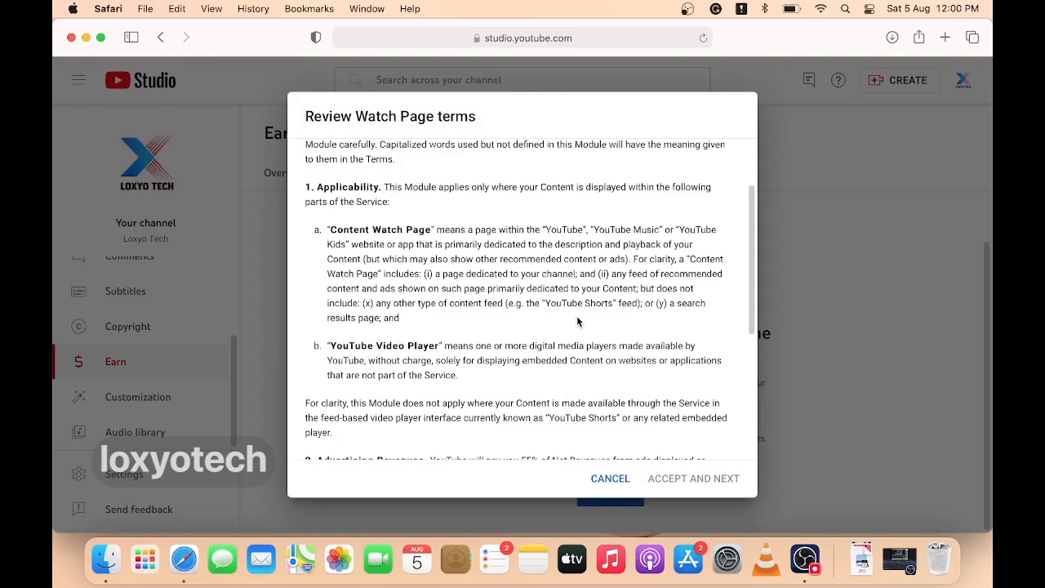
{"action": "scroll", "scroll_direction": "down", "scroll_amount": 3}
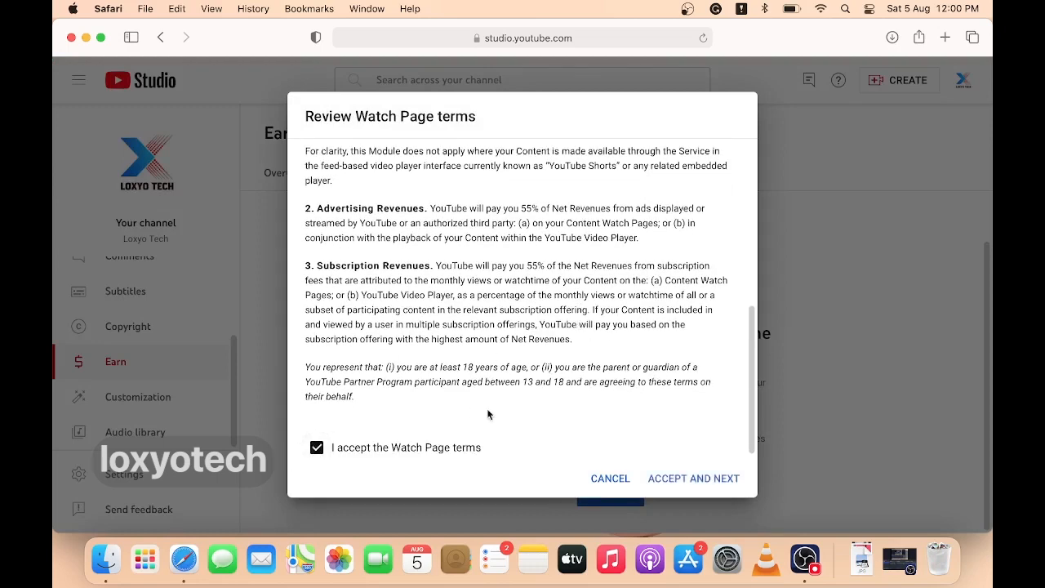
{"action": "left_click", "coordinate": [693, 477]}
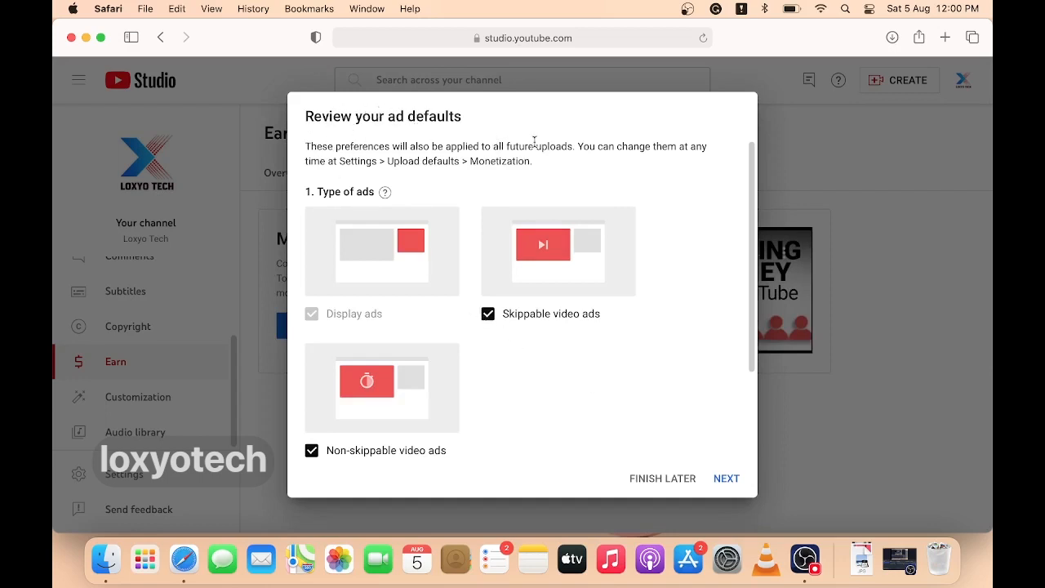
{"action": "mouse_move", "coordinate": [520, 160]}
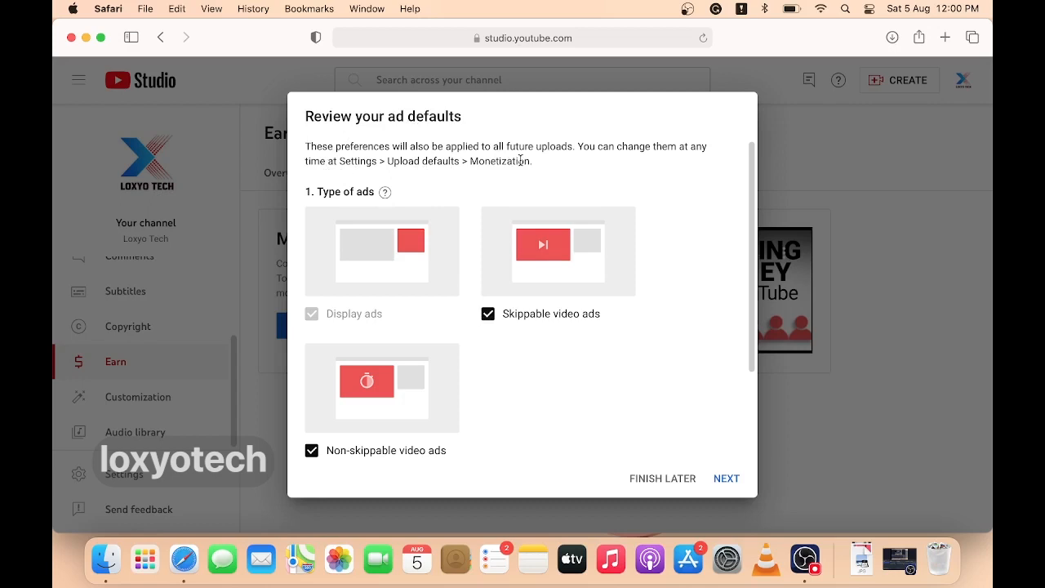
{"action": "mouse_move", "coordinate": [759, 454]}
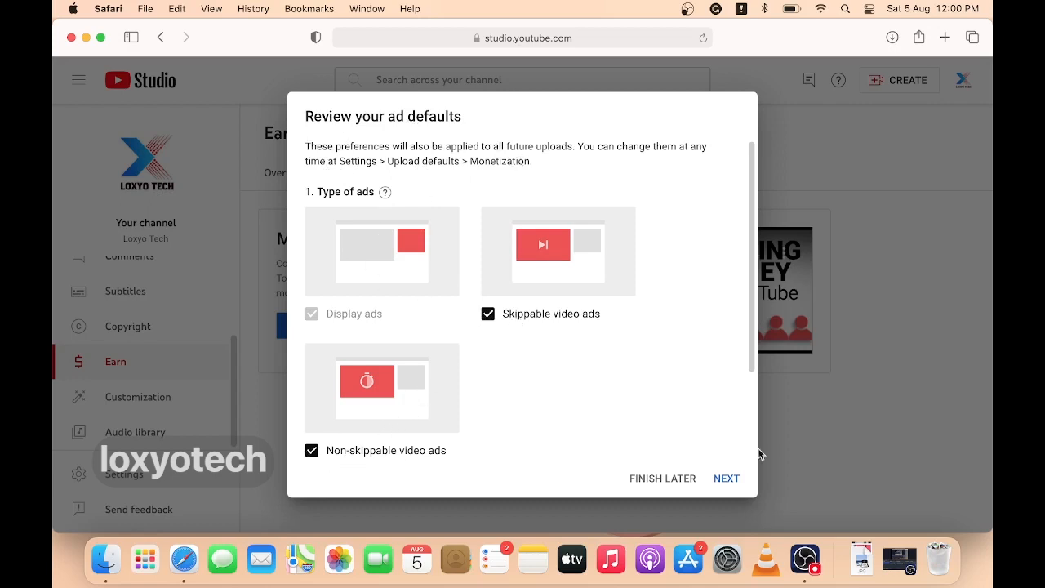
- Confirm display, skippable and non-skippable video ads as the default ad types
{"action": "left_click", "coordinate": [725, 477]}
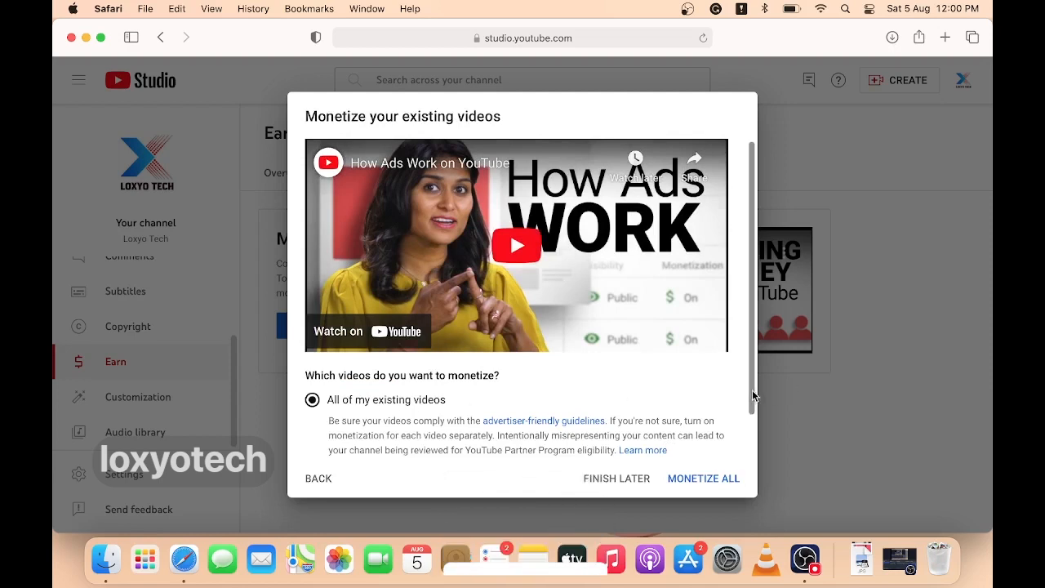
- Submit monetization for 'All of my existing videos' with MONETIZE ALL
{"action": "scroll", "scroll_direction": "down", "scroll_amount": 3}
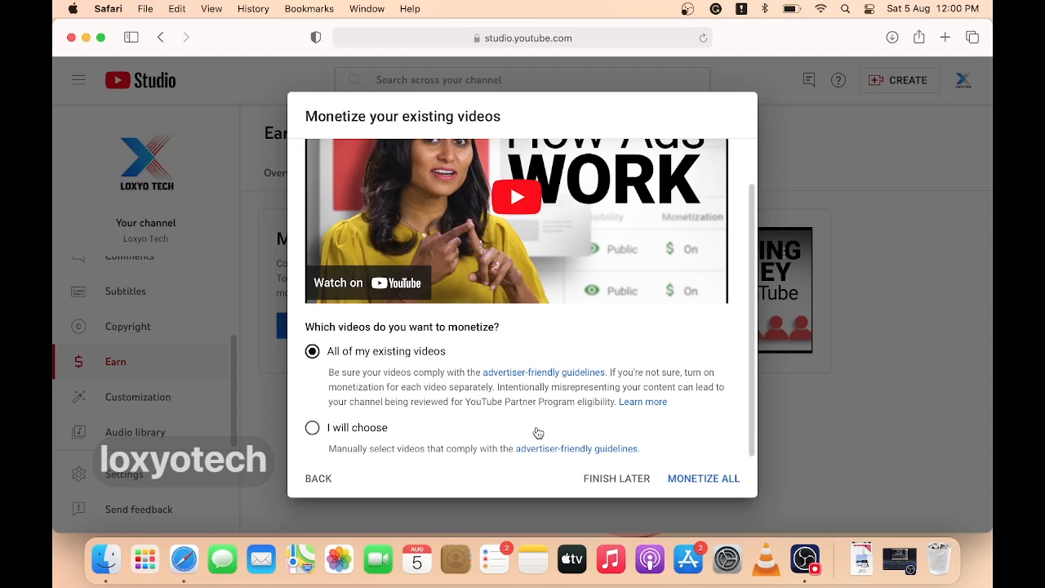
{"action": "mouse_move", "coordinate": [542, 429]}
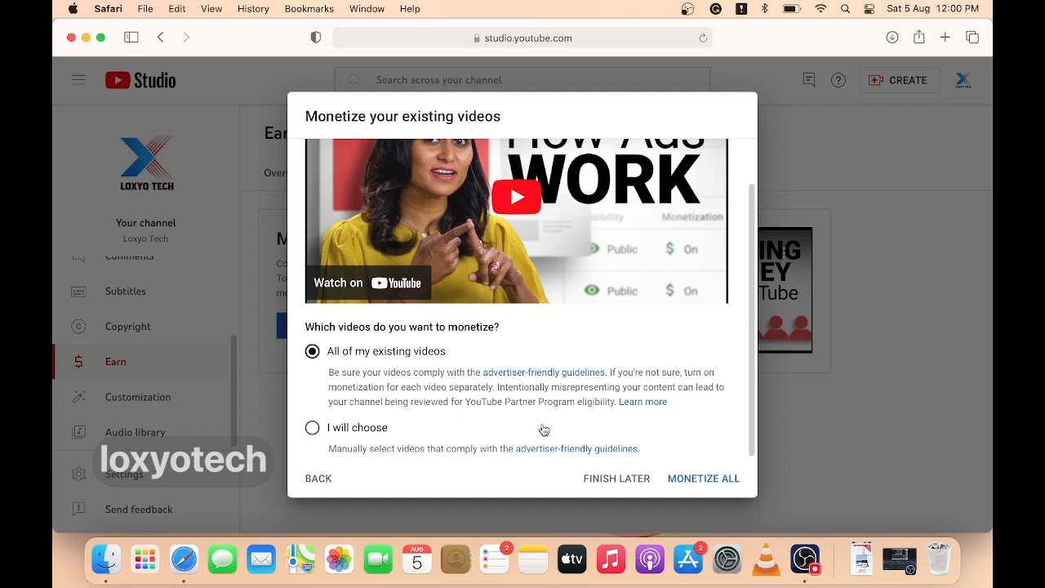
{"action": "mouse_move", "coordinate": [433, 387]}
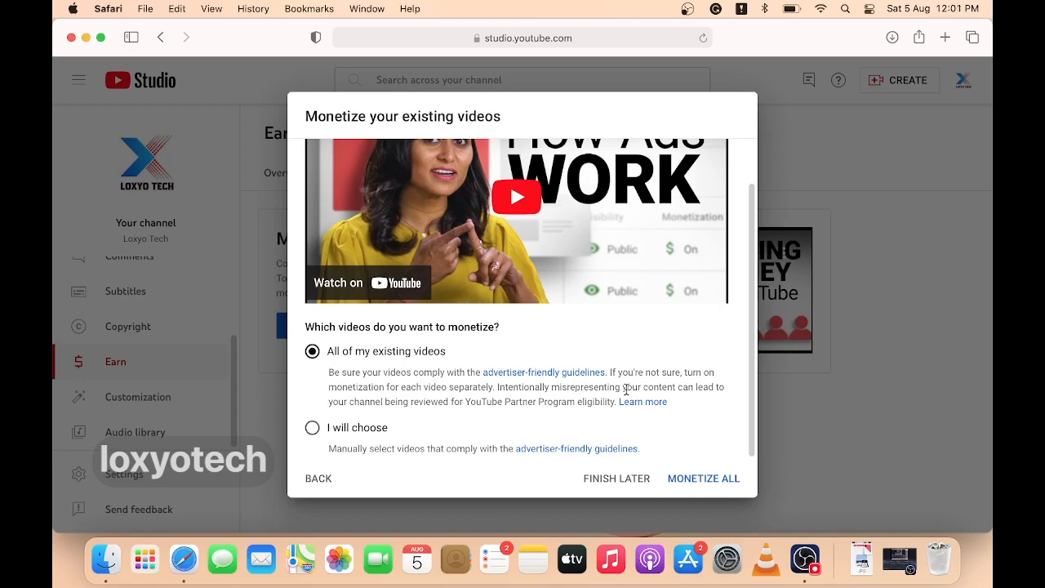
{"action": "mouse_move", "coordinate": [703, 478]}
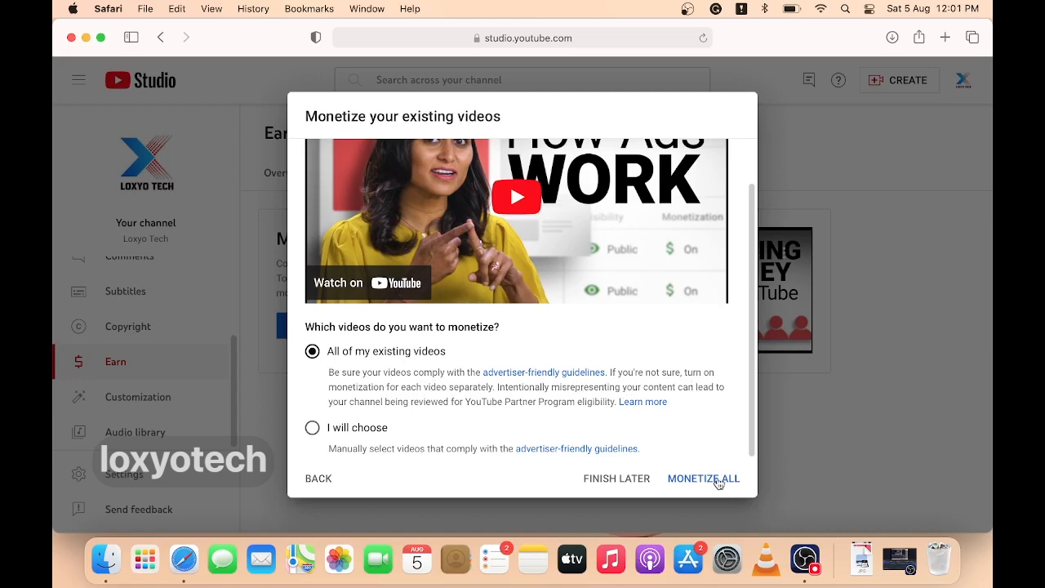
{"action": "left_click", "coordinate": [703, 479]}
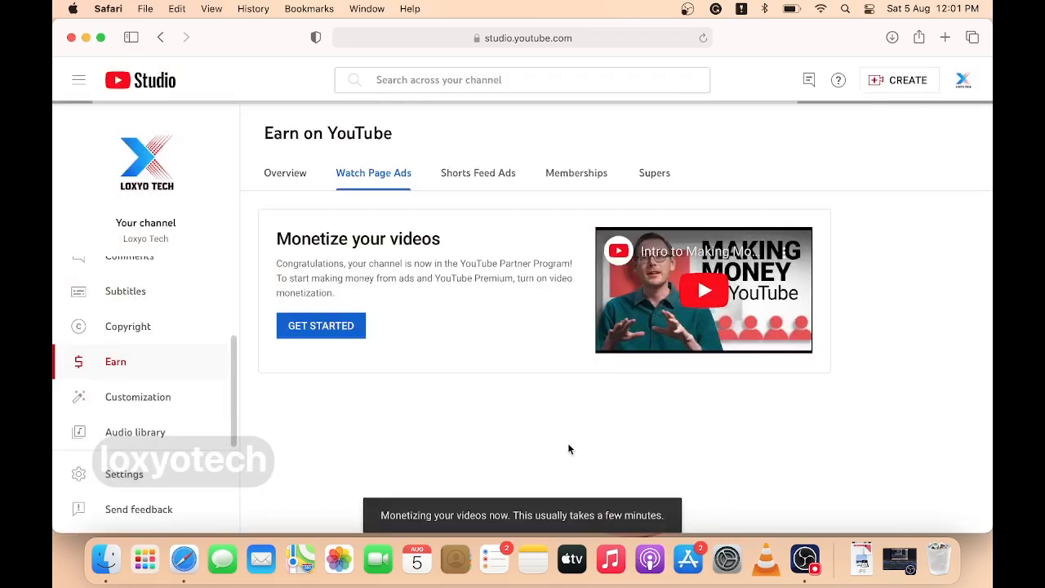
- Verify Watch Page ads are active and the Content list's Monetization column shows on, then open Analytics
{"action": "left_click", "coordinate": [321, 325]}
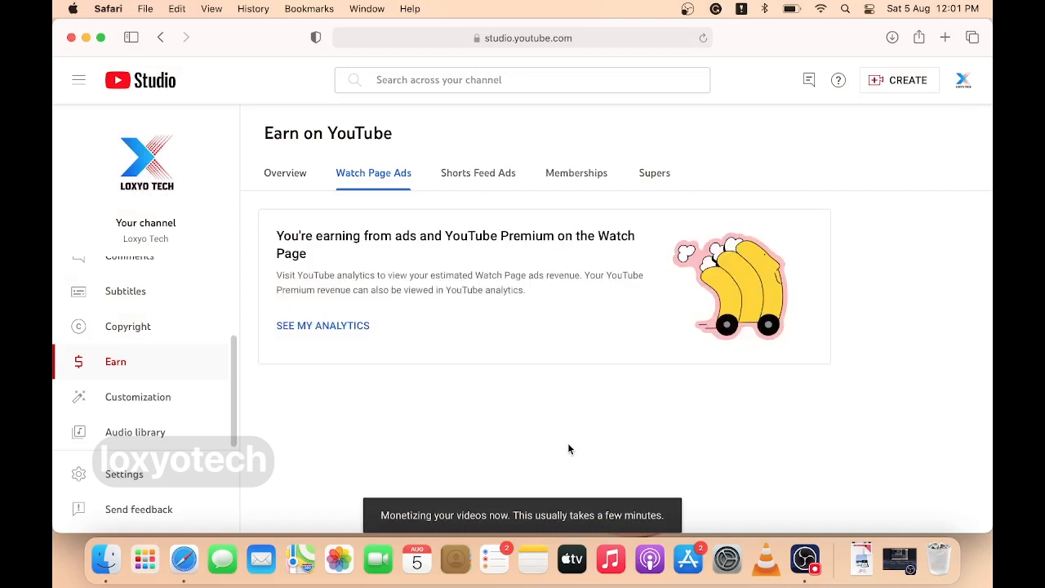
{"action": "left_click", "coordinate": [284, 172]}
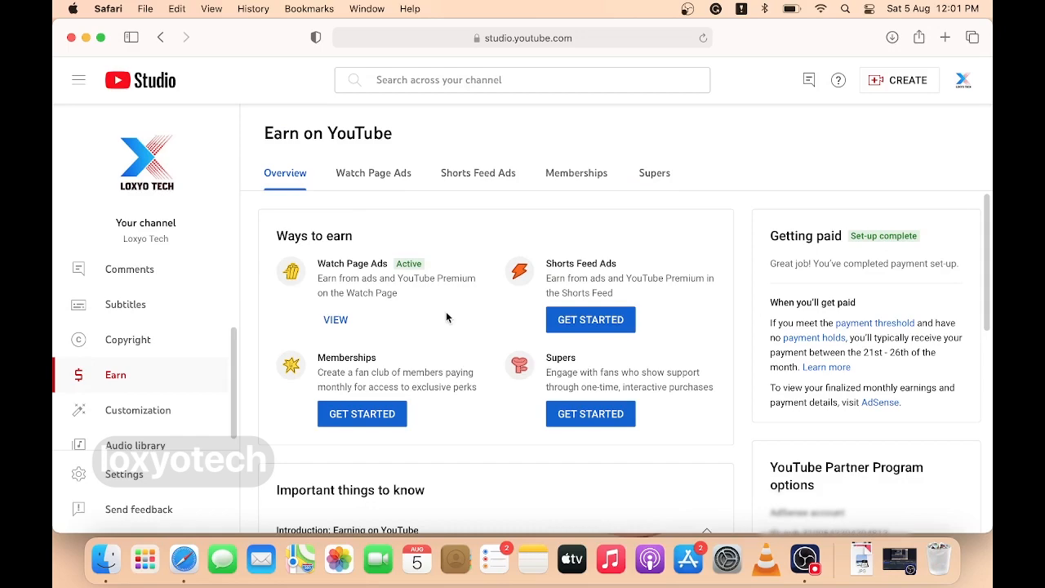
{"action": "mouse_move", "coordinate": [401, 325]}
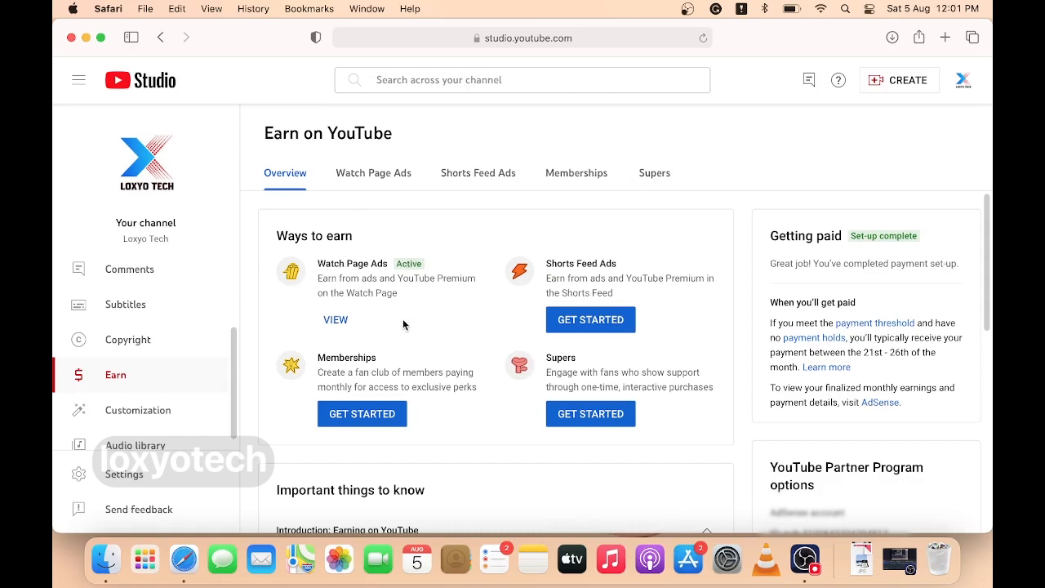
{"action": "left_click", "coordinate": [124, 309]}
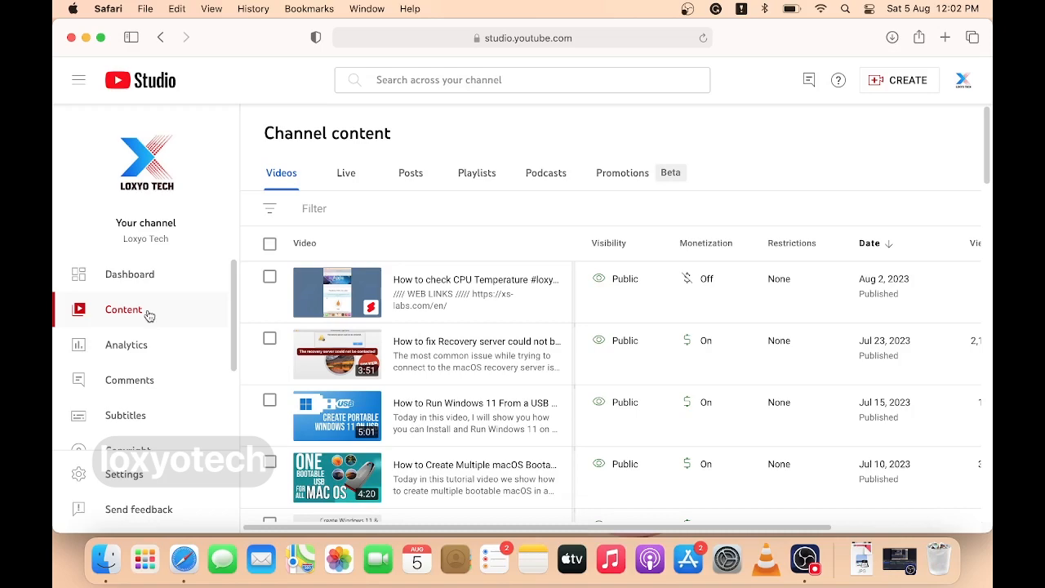
{"action": "scroll", "scroll_direction": "down", "scroll_amount": 3}
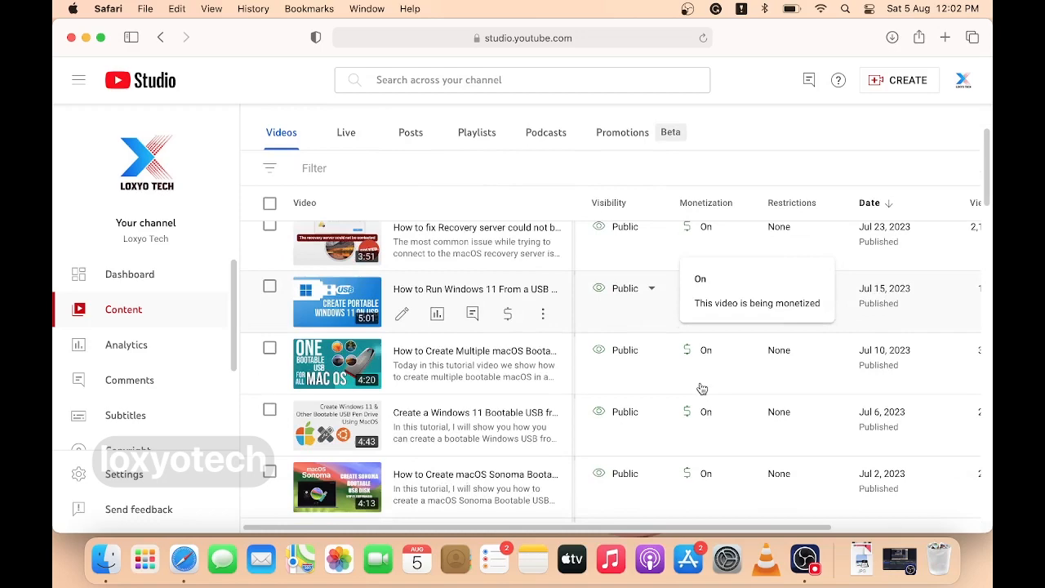
{"action": "scroll", "scroll_direction": "down", "scroll_amount": 3}
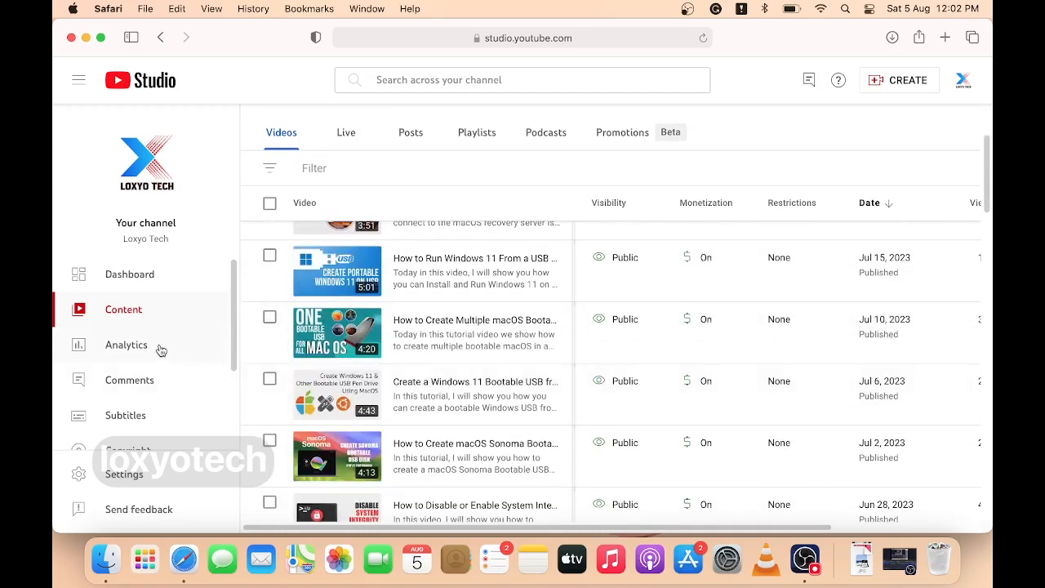
{"action": "left_click", "coordinate": [127, 344]}
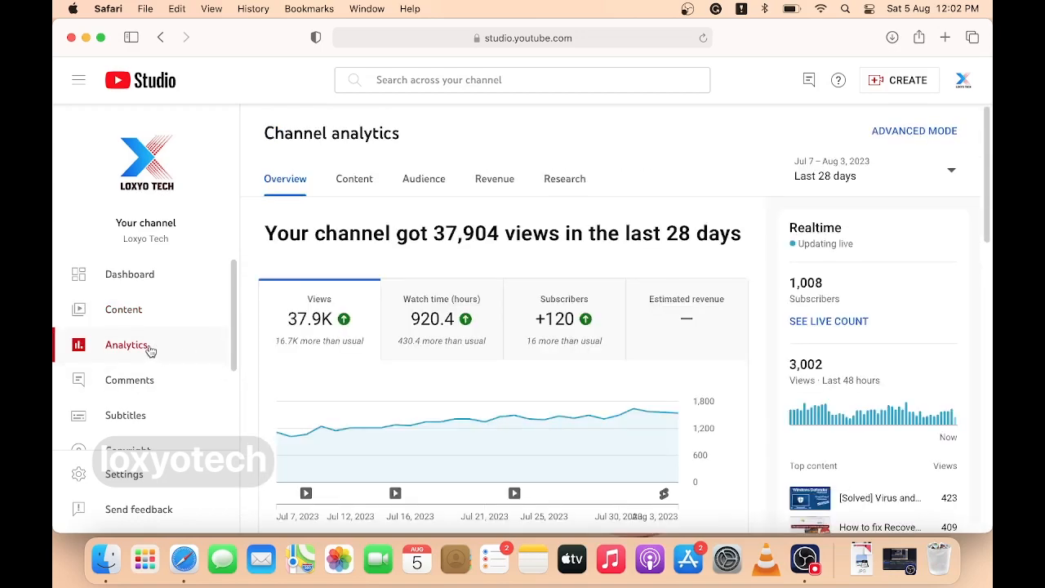
{"action": "mouse_move", "coordinate": [485, 183]}
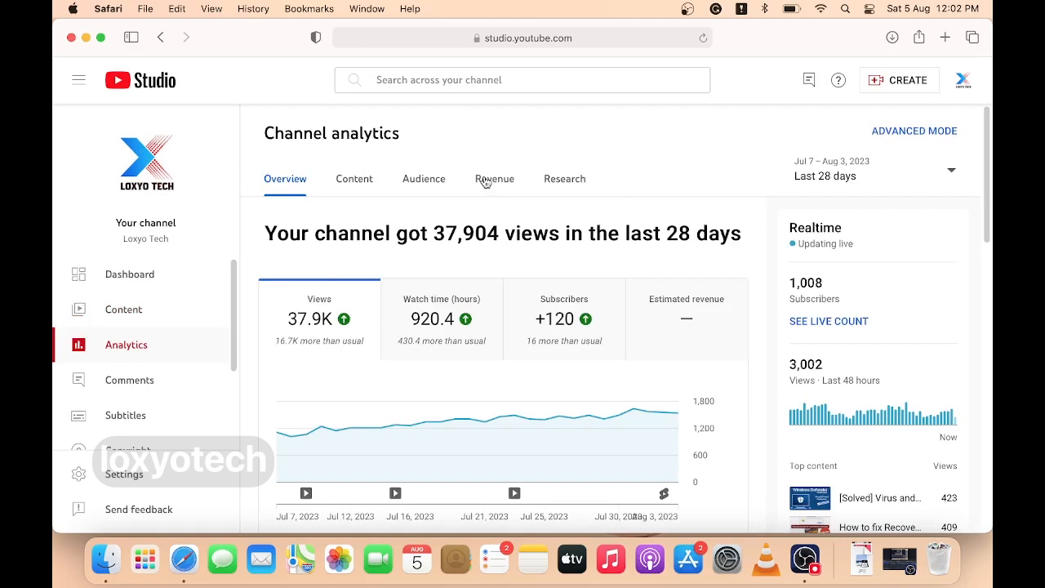
- View the Revenue tab showing estimated revenue with no earnings yet
{"action": "left_click", "coordinate": [494, 179]}
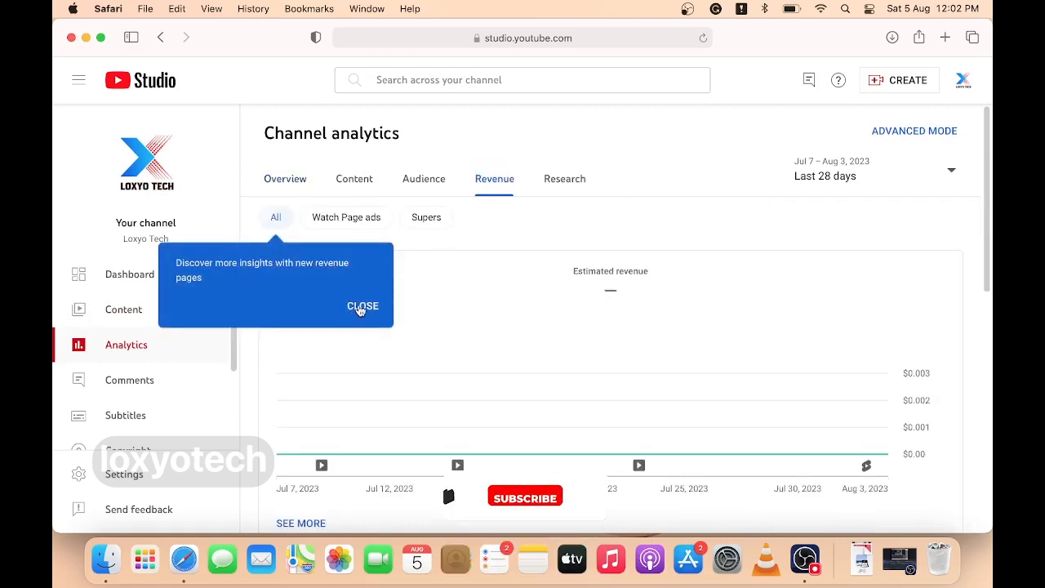